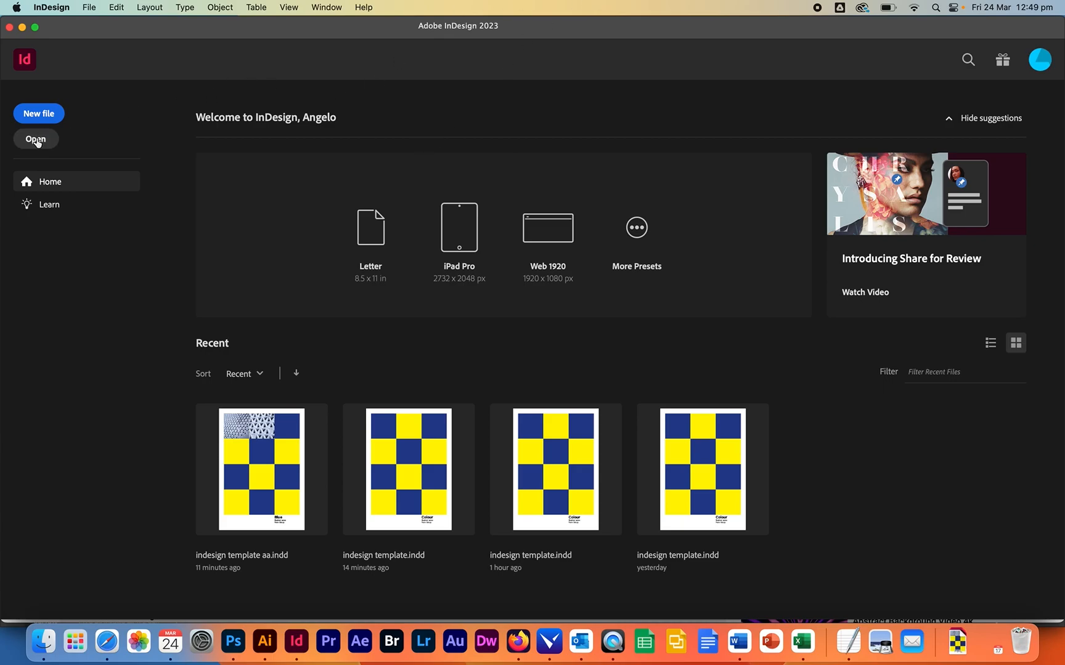
- Open 'indesign template.indd' from the Downloads folder
{"action": "left_click", "coordinate": [35, 138]}
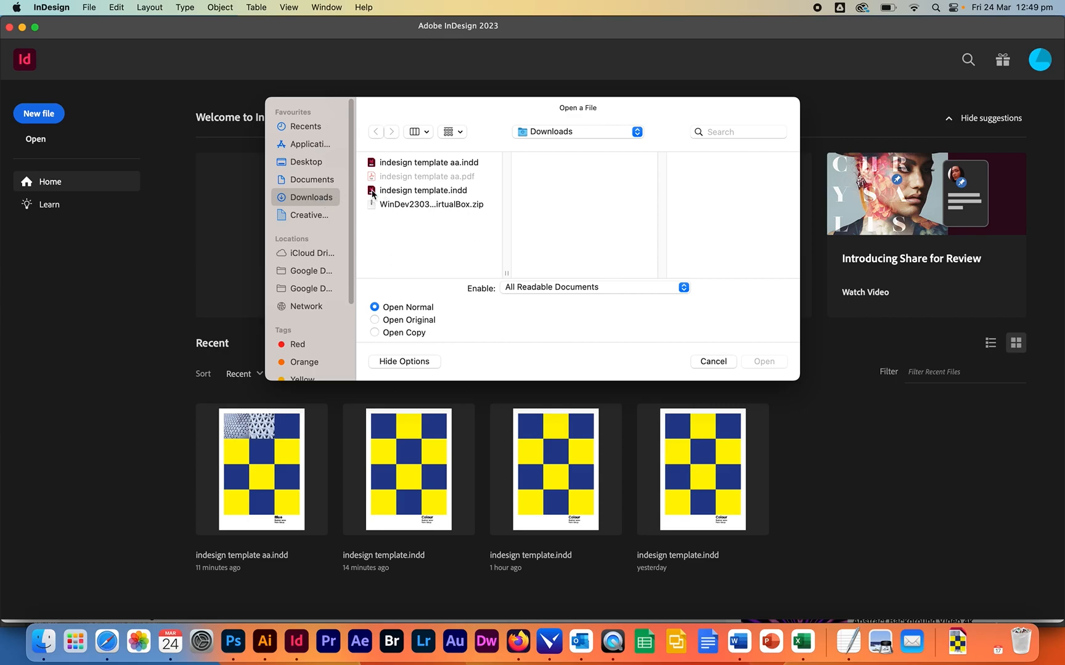
{"action": "left_click", "coordinate": [423, 190]}
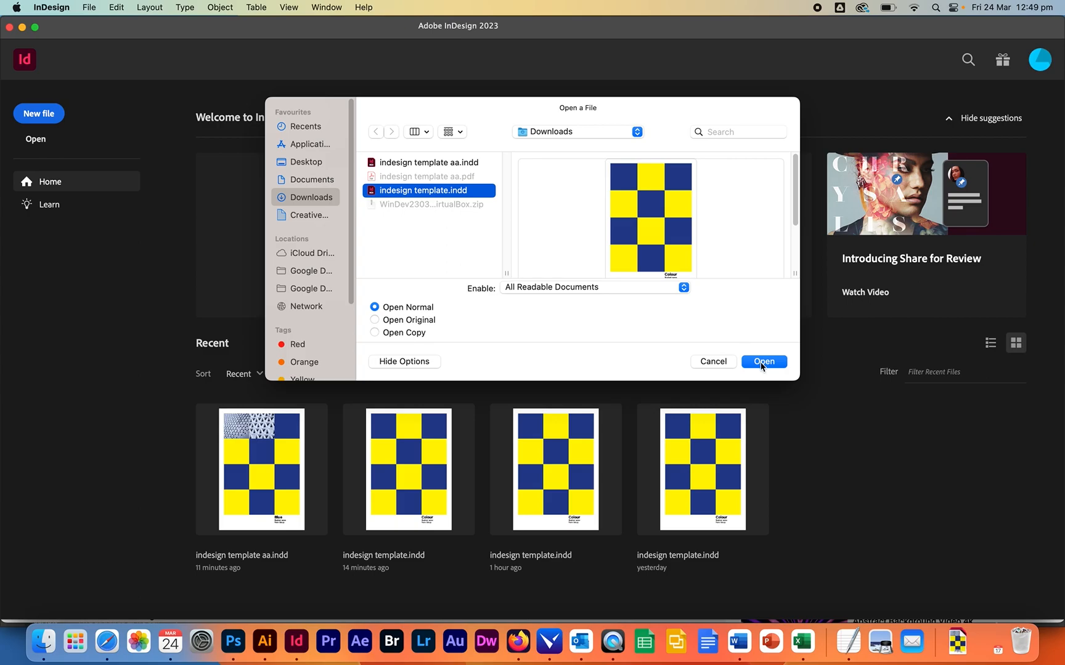
{"action": "left_click", "coordinate": [762, 361]}
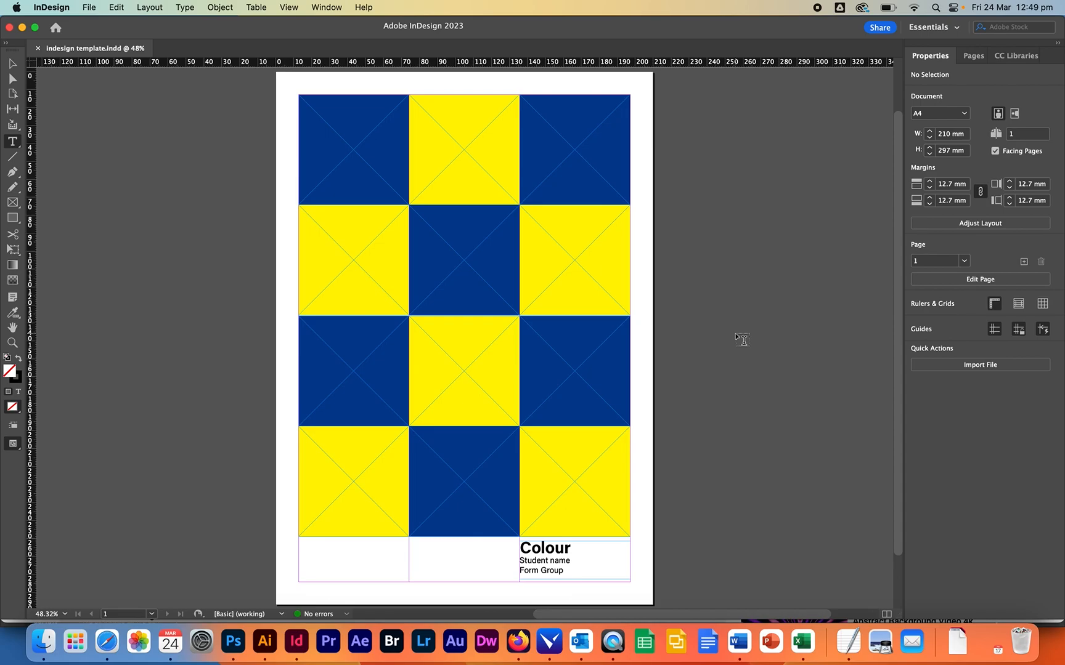
{"action": "mouse_move", "coordinate": [651, 184]}
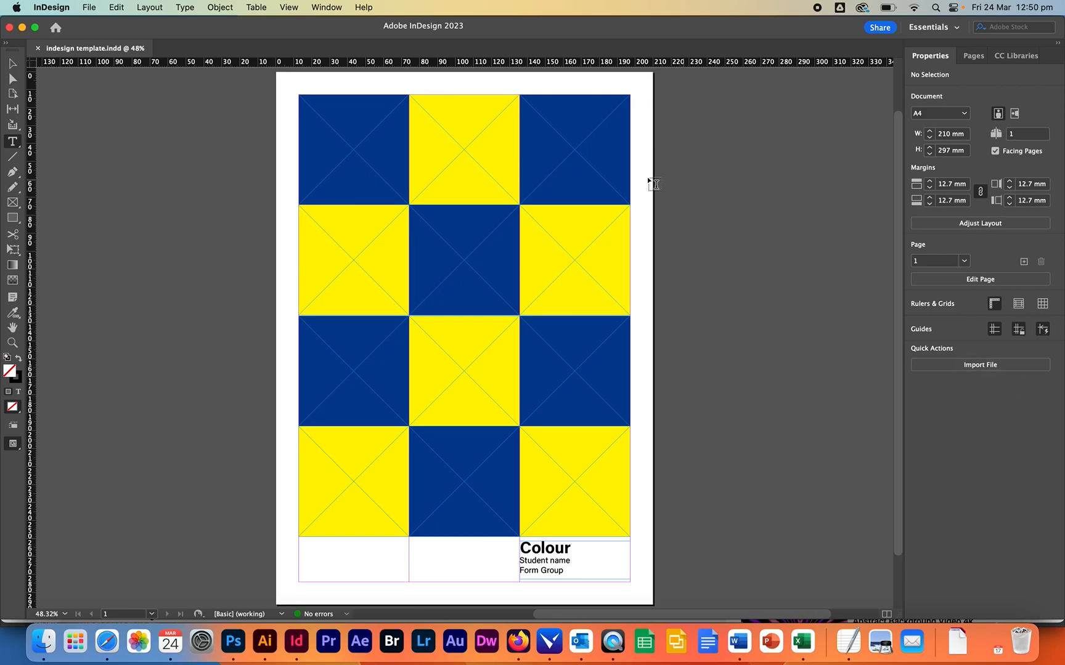
{"action": "mouse_move", "coordinate": [195, 250]}
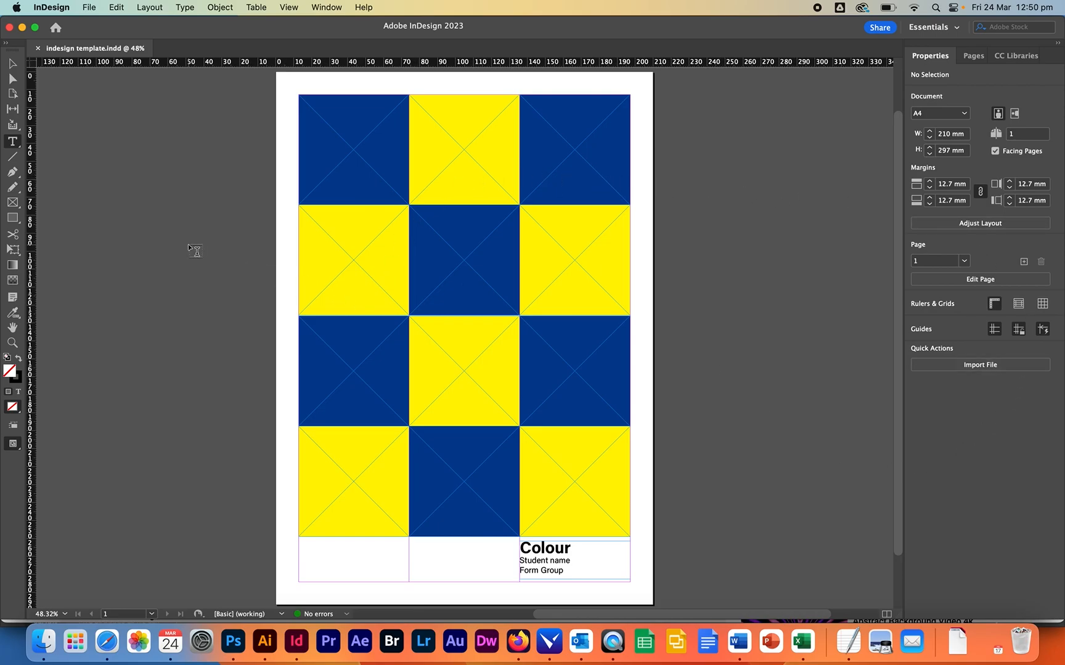
{"action": "mouse_move", "coordinate": [11, 217]}
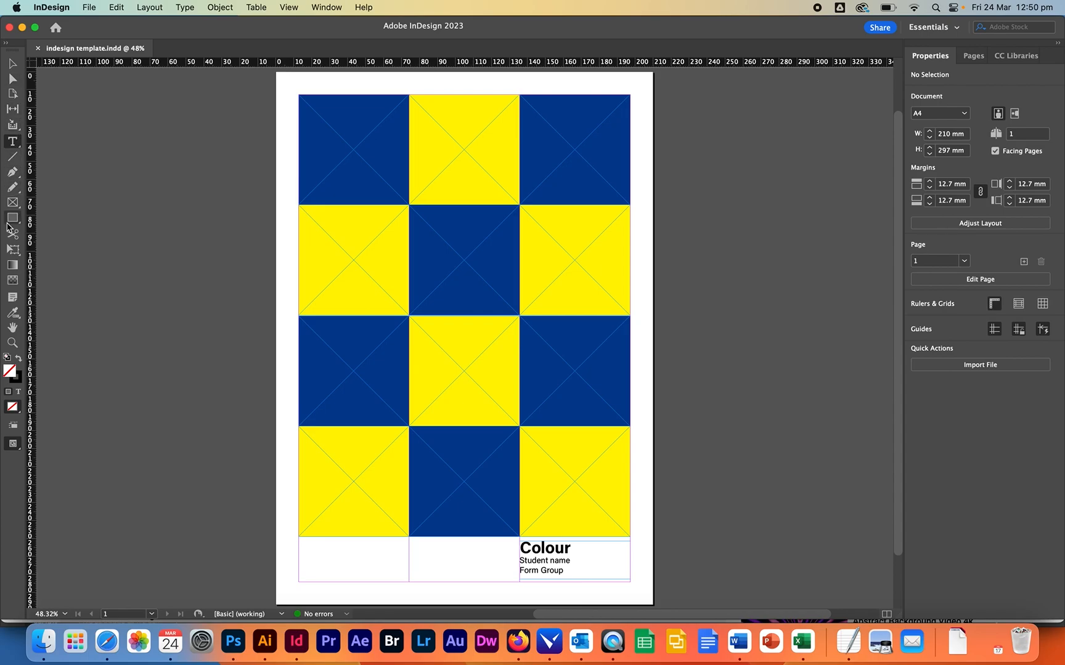
{"action": "mouse_move", "coordinate": [28, 442]}
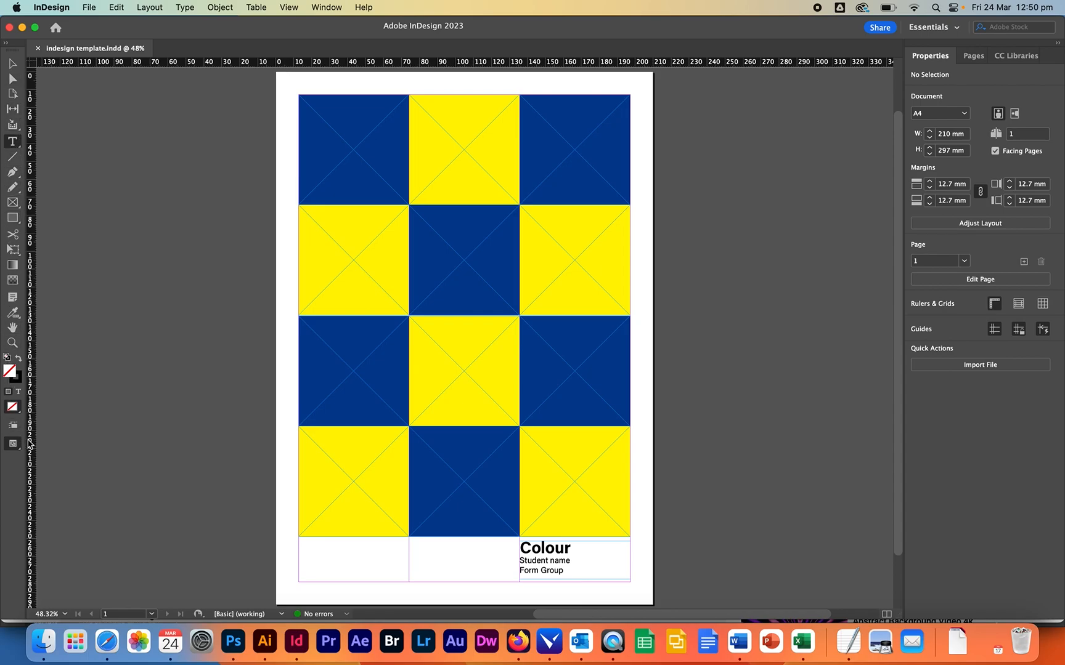
{"action": "mouse_move", "coordinate": [934, 247]}
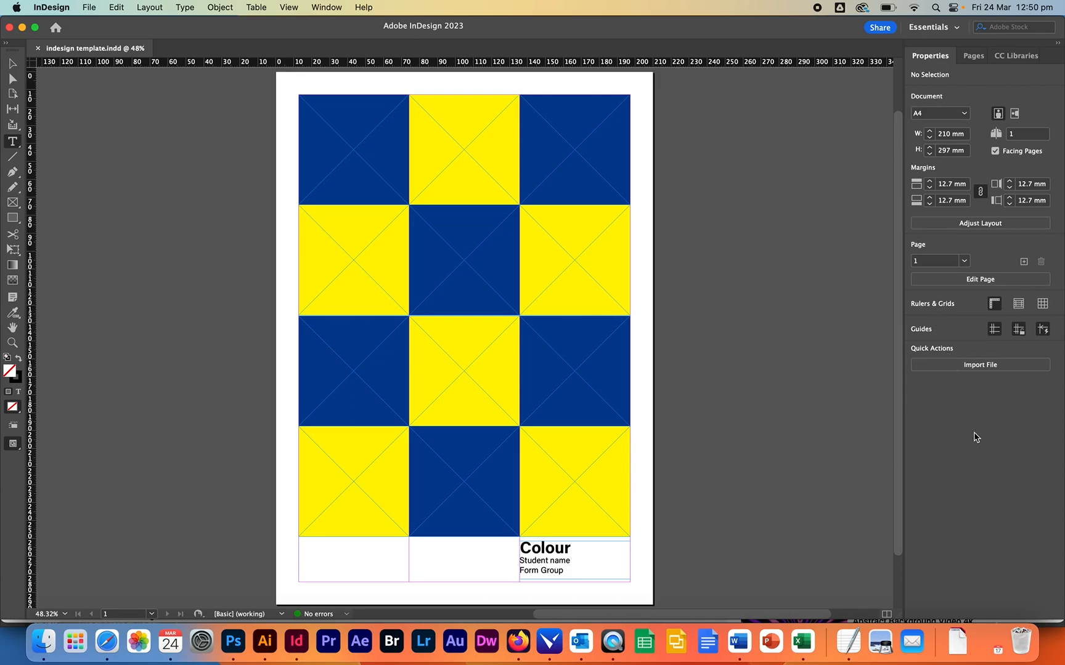
{"action": "mouse_move", "coordinate": [1011, 422]}
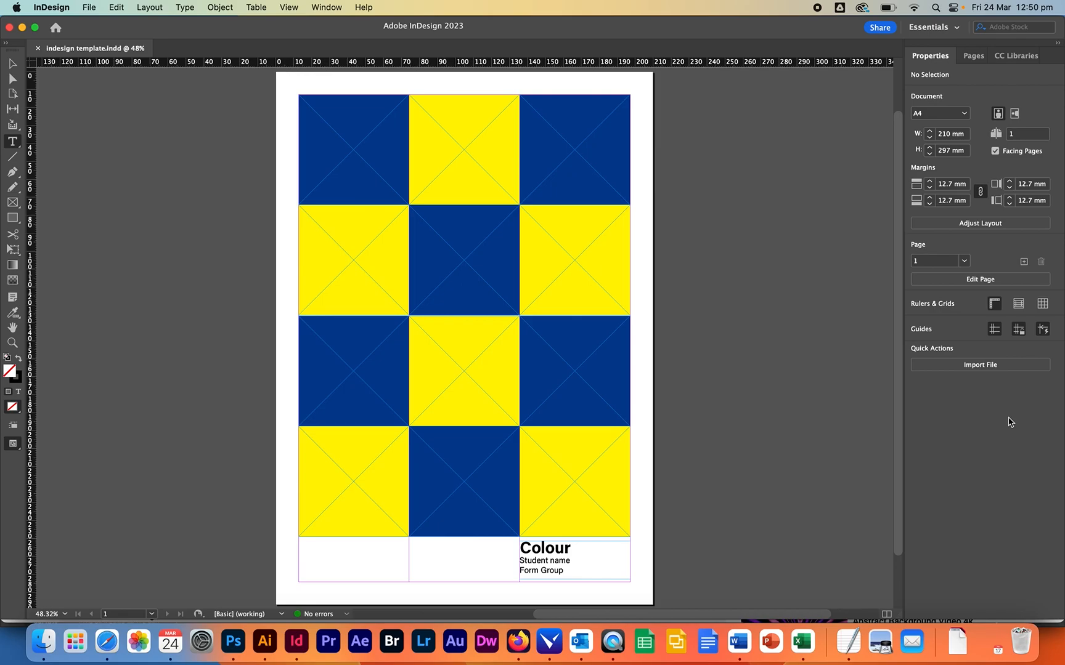
{"action": "mouse_move", "coordinate": [745, 293]}
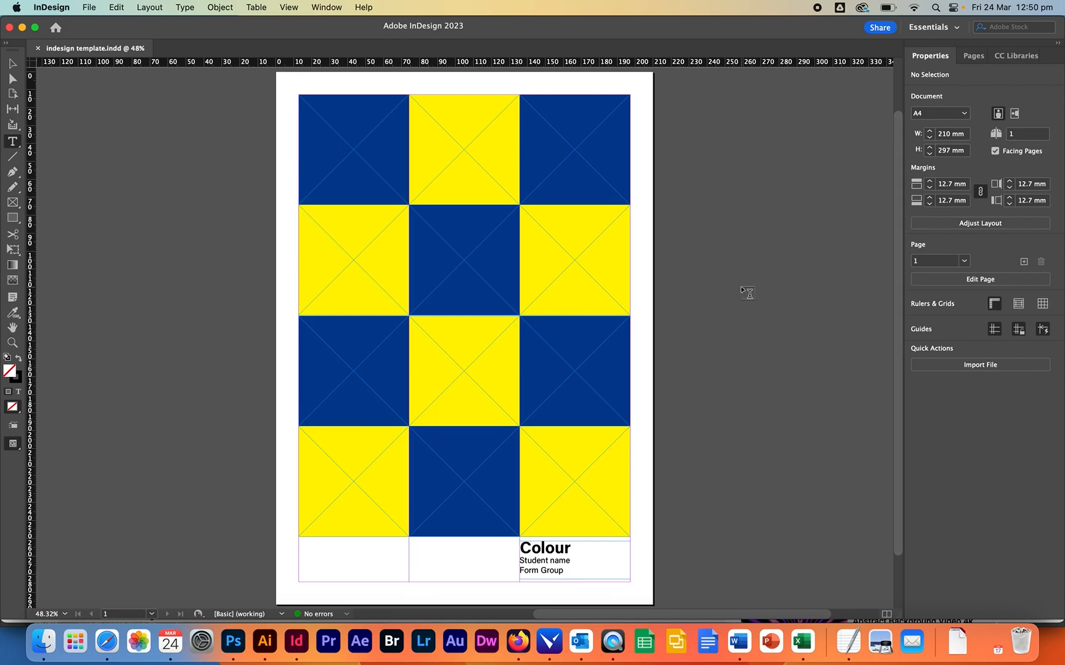
{"action": "mouse_move", "coordinate": [391, 163]}
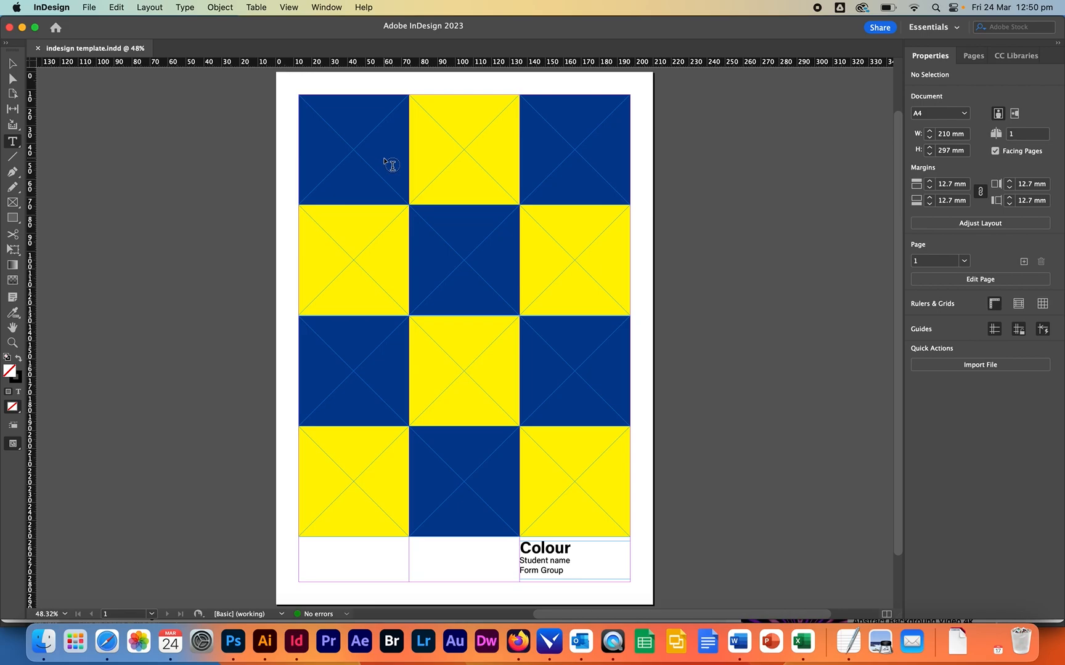
{"action": "mouse_move", "coordinate": [11, 64]}
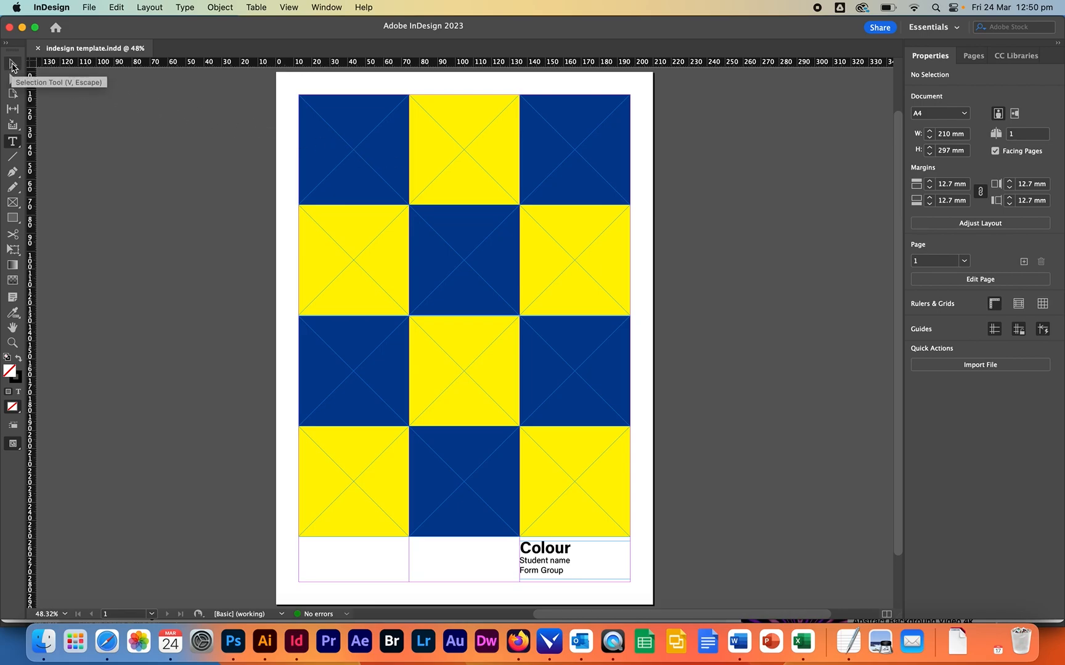
{"action": "mouse_move", "coordinate": [44, 79]}
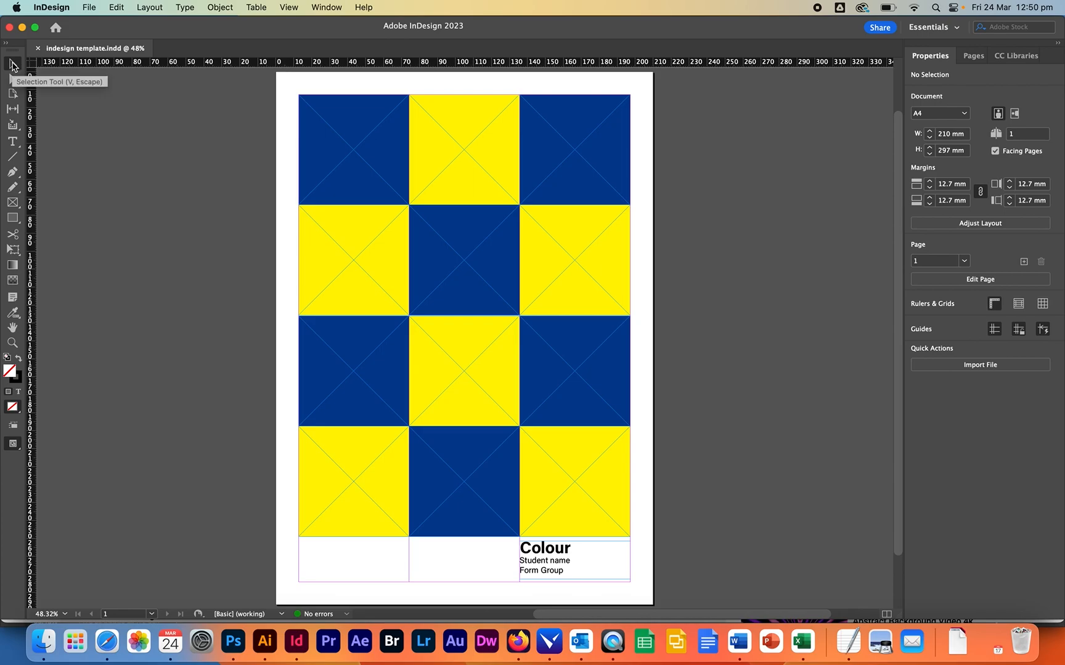
{"action": "mouse_move", "coordinate": [179, 148]}
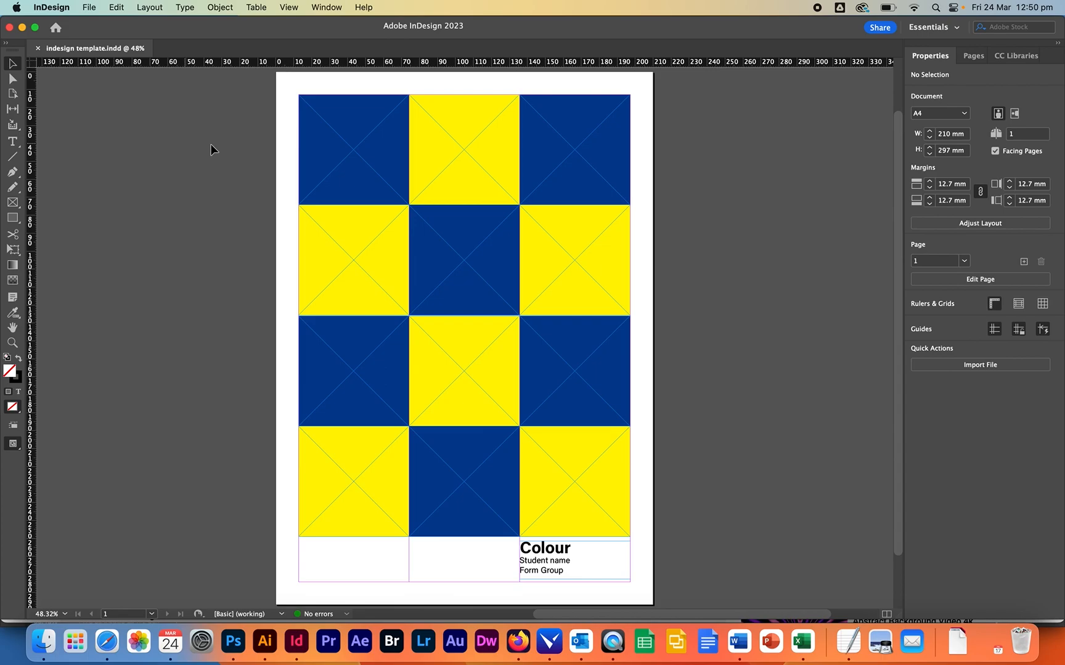
- Select the top-left blue square frame and start File > Place for it
{"action": "left_click", "coordinate": [354, 149]}
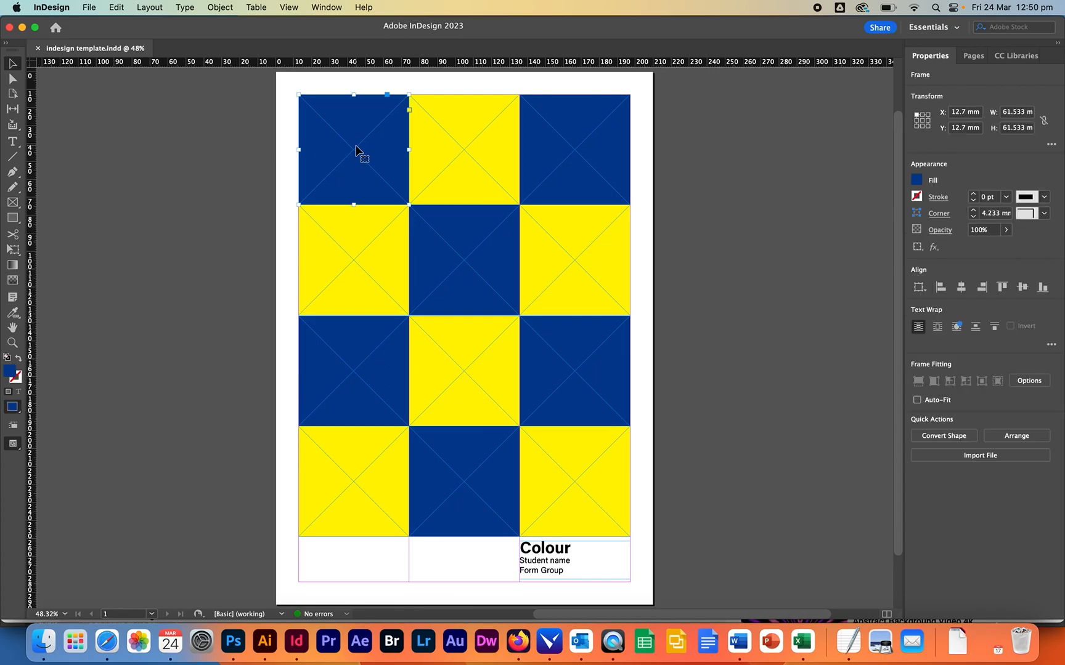
{"action": "mouse_move", "coordinate": [485, 152]}
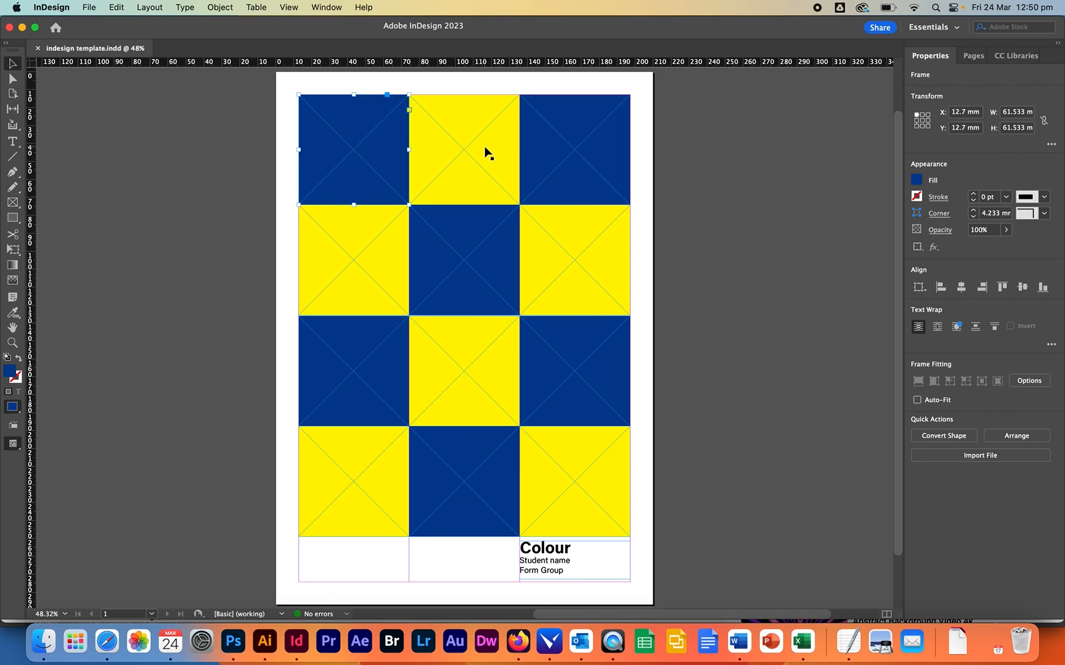
{"action": "left_click", "coordinate": [462, 149]}
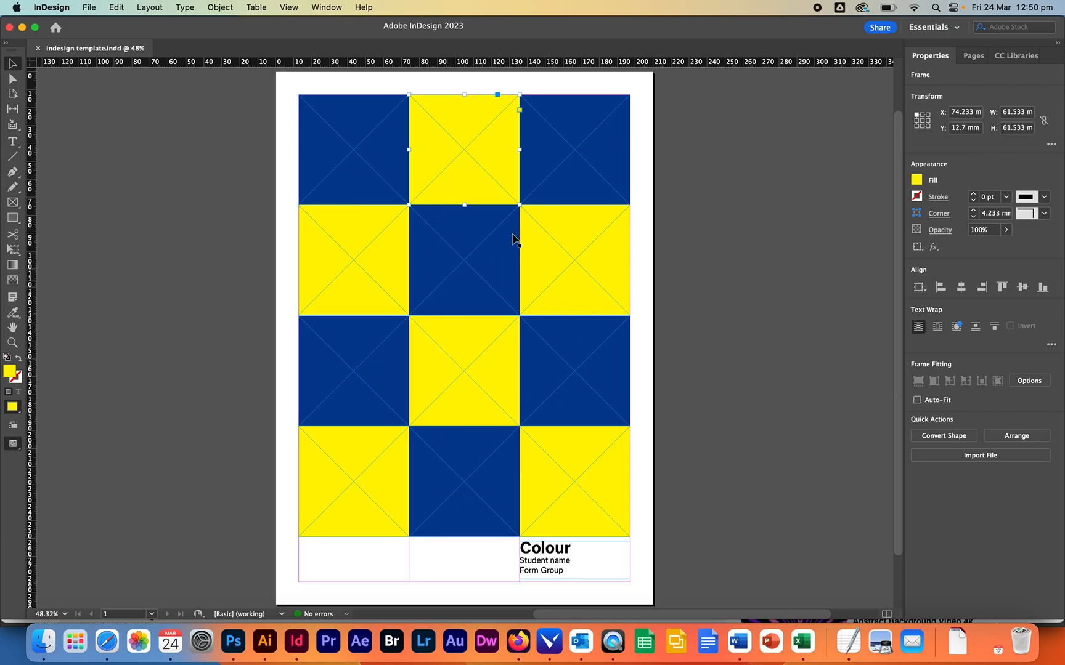
{"action": "left_click", "coordinate": [352, 150]}
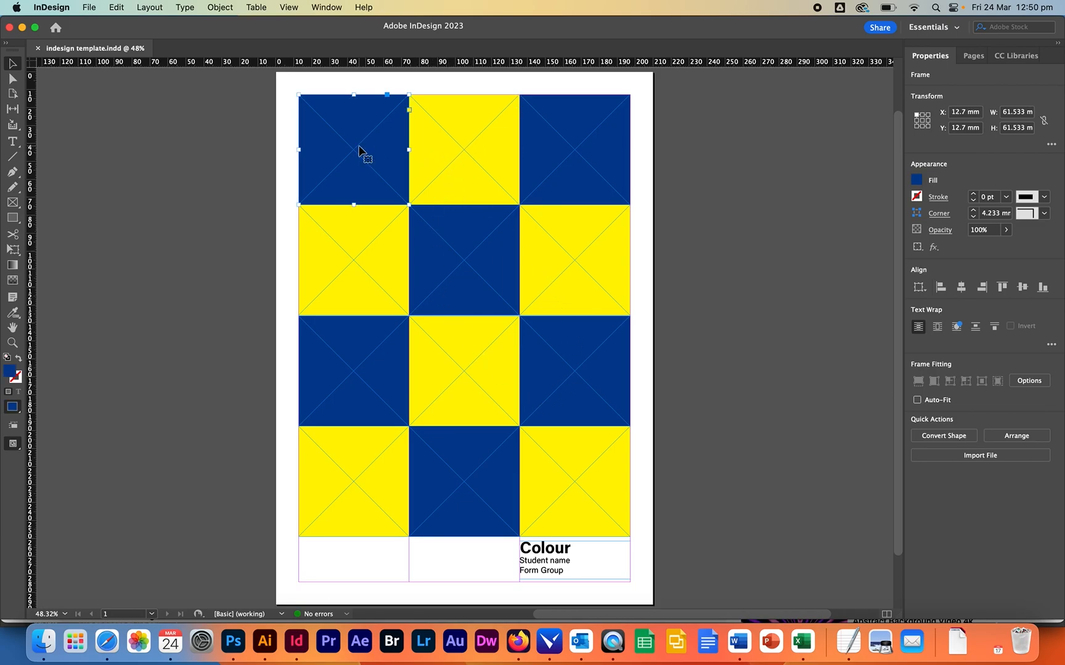
{"action": "left_click", "coordinate": [89, 7]}
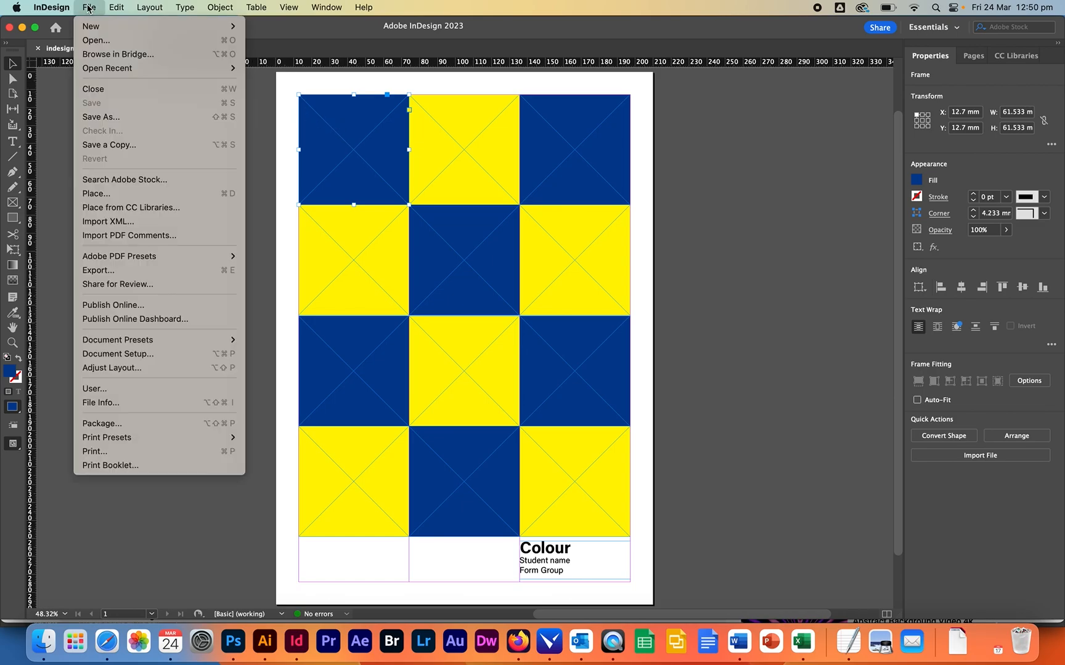
{"action": "left_click", "coordinate": [488, 292]}
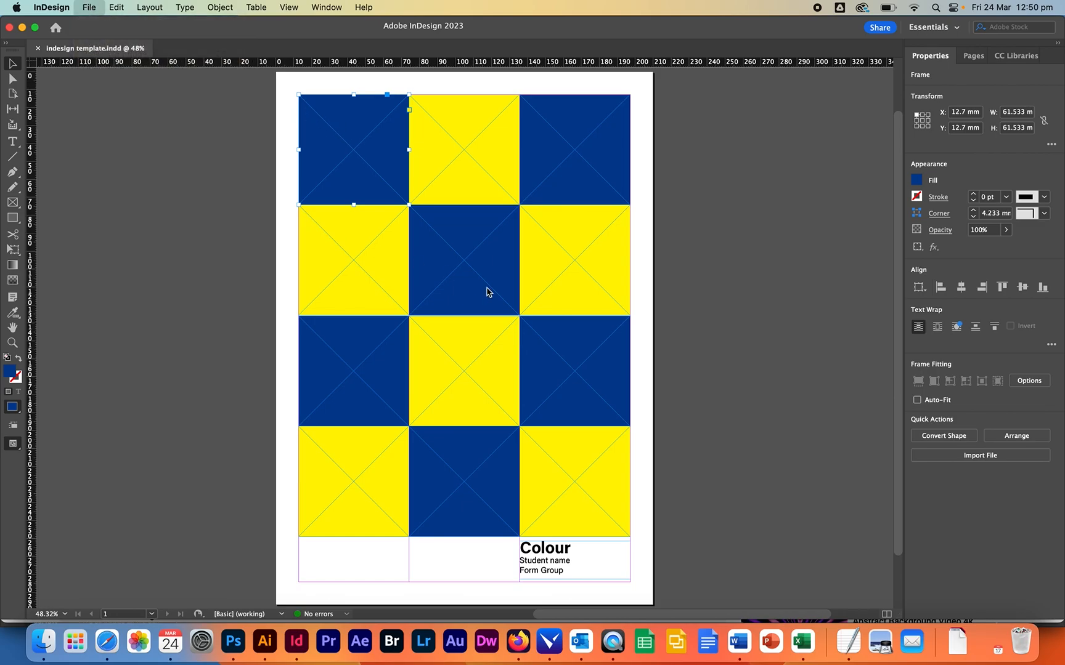
- Place the IOCAimg_7626.jpg lattice photo into the top-left square
{"action": "left_click", "coordinate": [980, 455]}
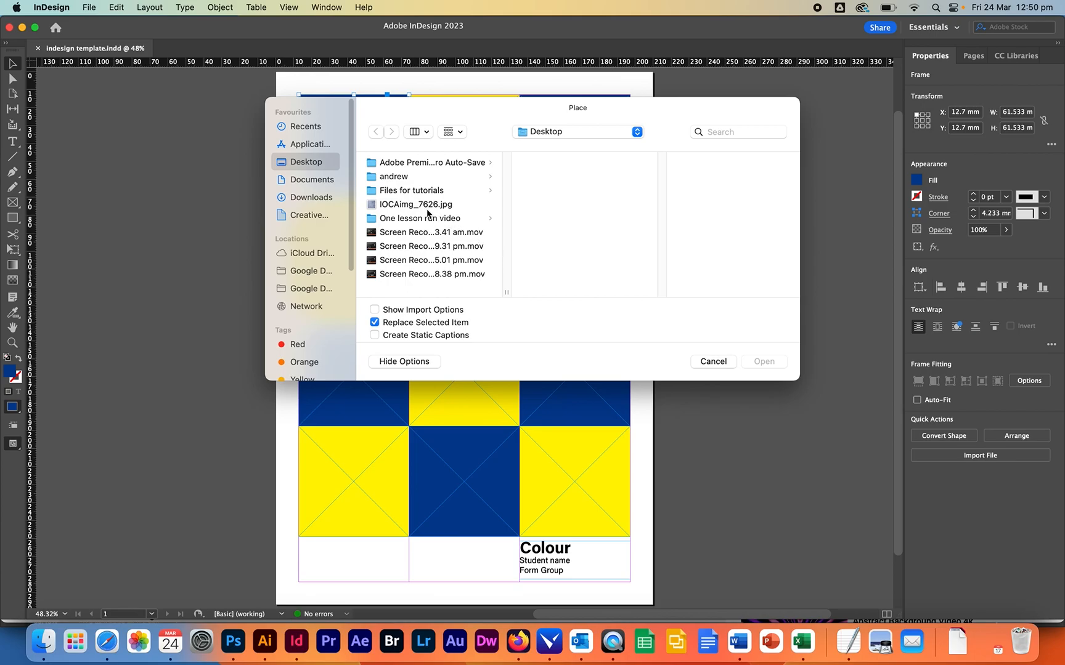
{"action": "left_click", "coordinate": [415, 203]}
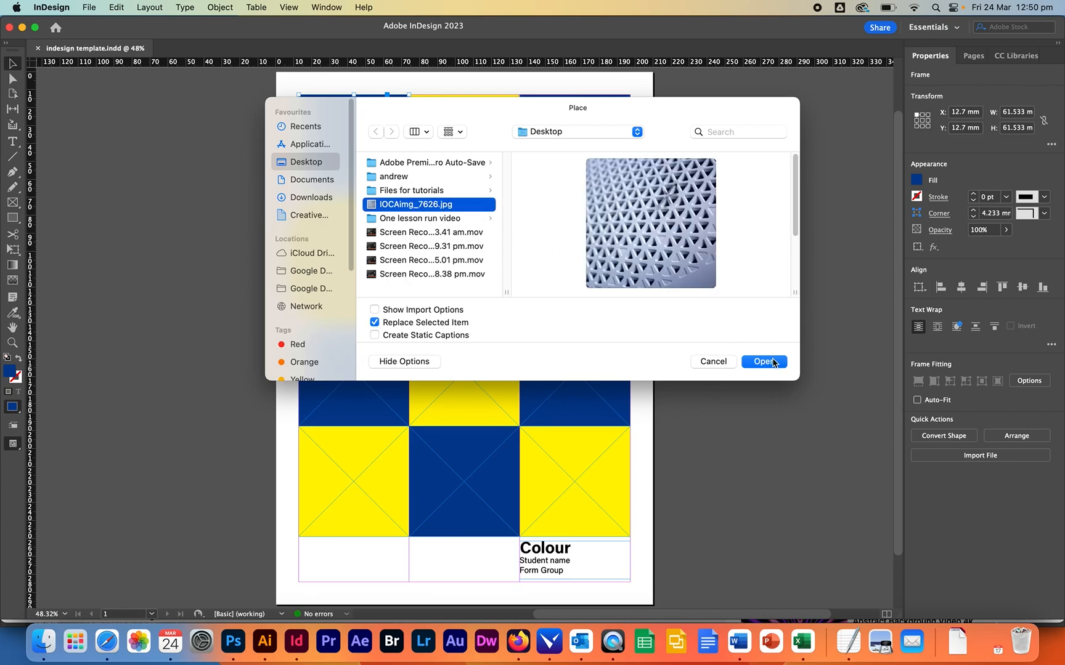
{"action": "left_click", "coordinate": [762, 361]}
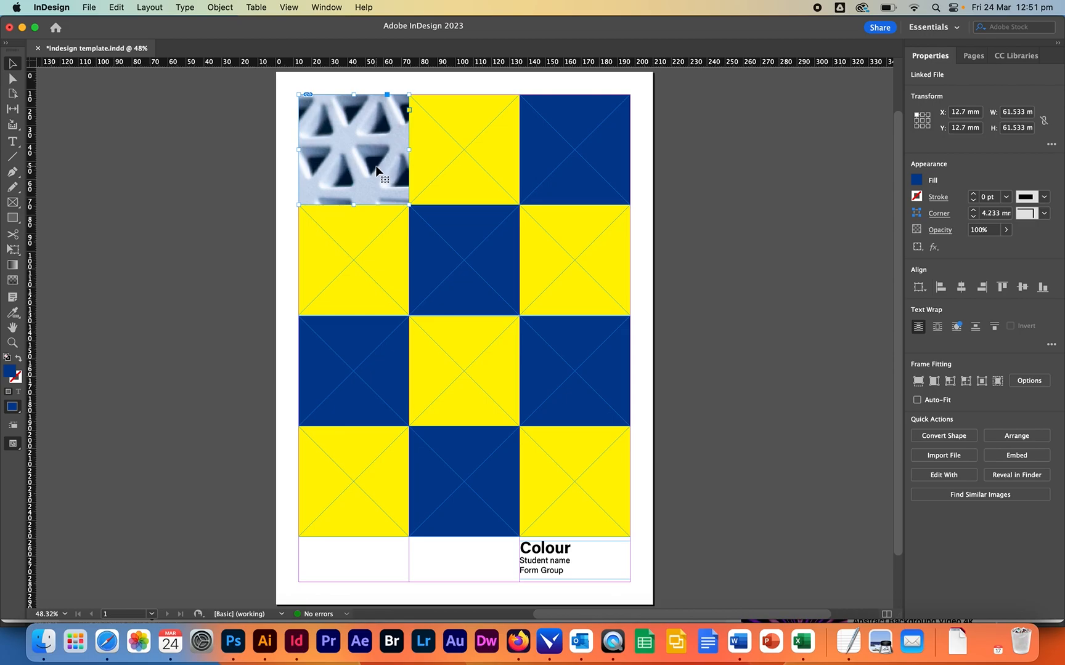
- Fit the lattice photo with Fill Frame Proportionally so the whole pattern shows
{"action": "right_click", "coordinate": [377, 170]}
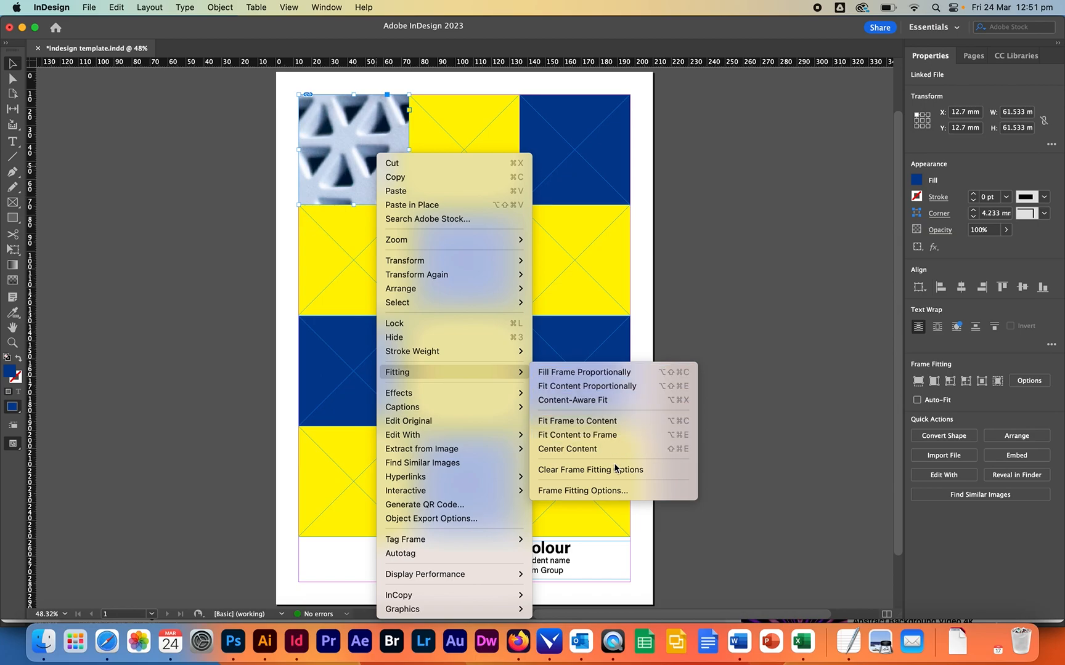
{"action": "mouse_move", "coordinate": [584, 371]}
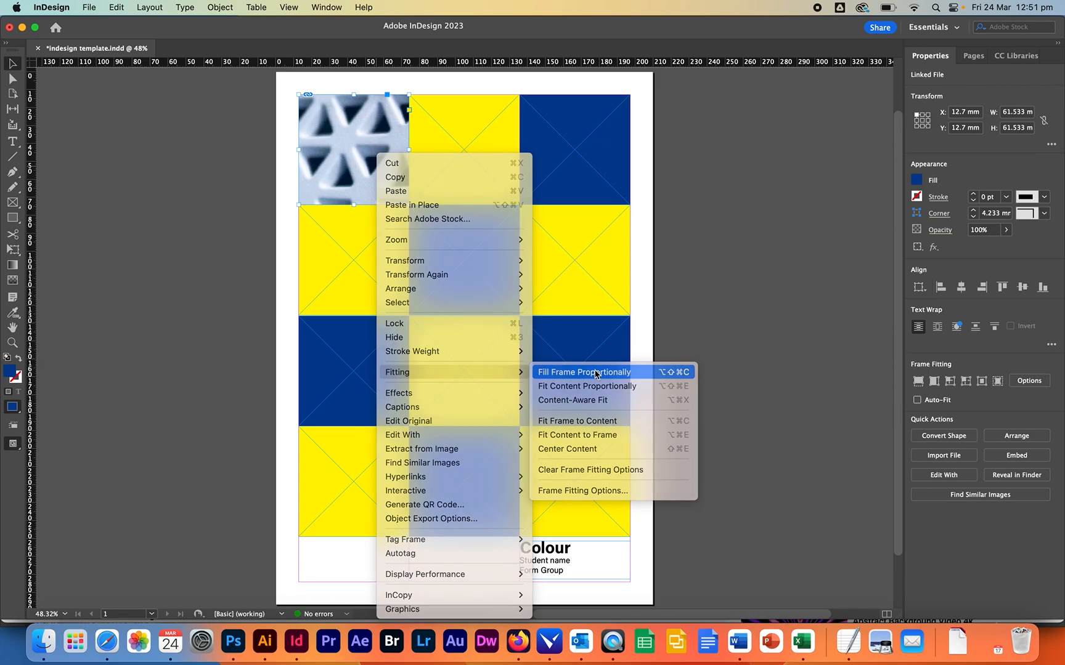
{"action": "left_click", "coordinate": [584, 372]}
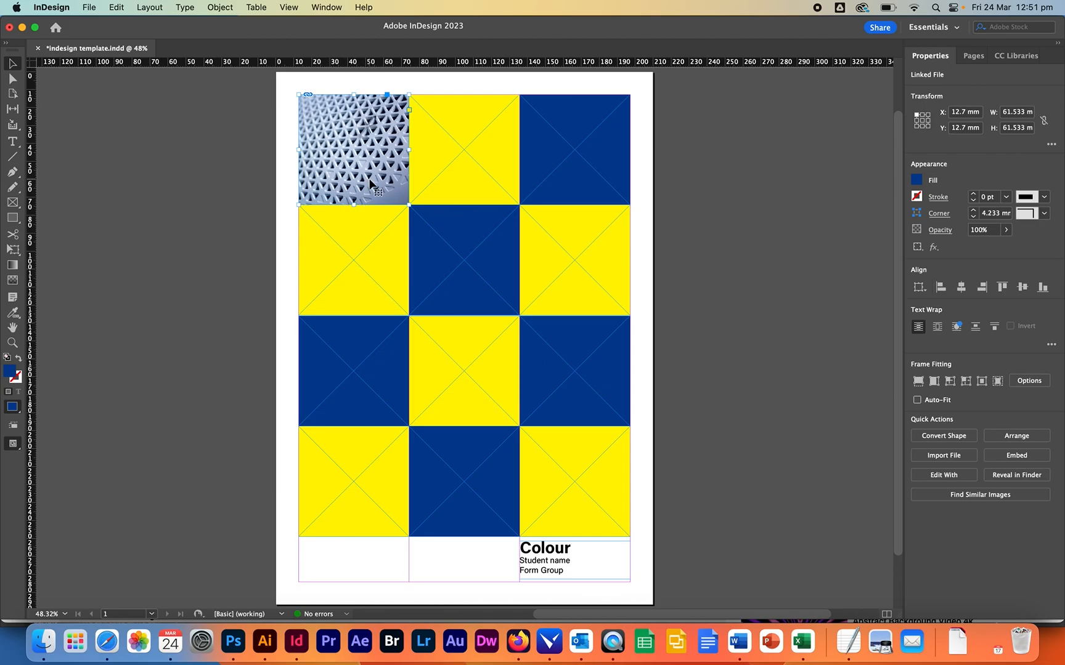
{"action": "mouse_move", "coordinate": [435, 179]}
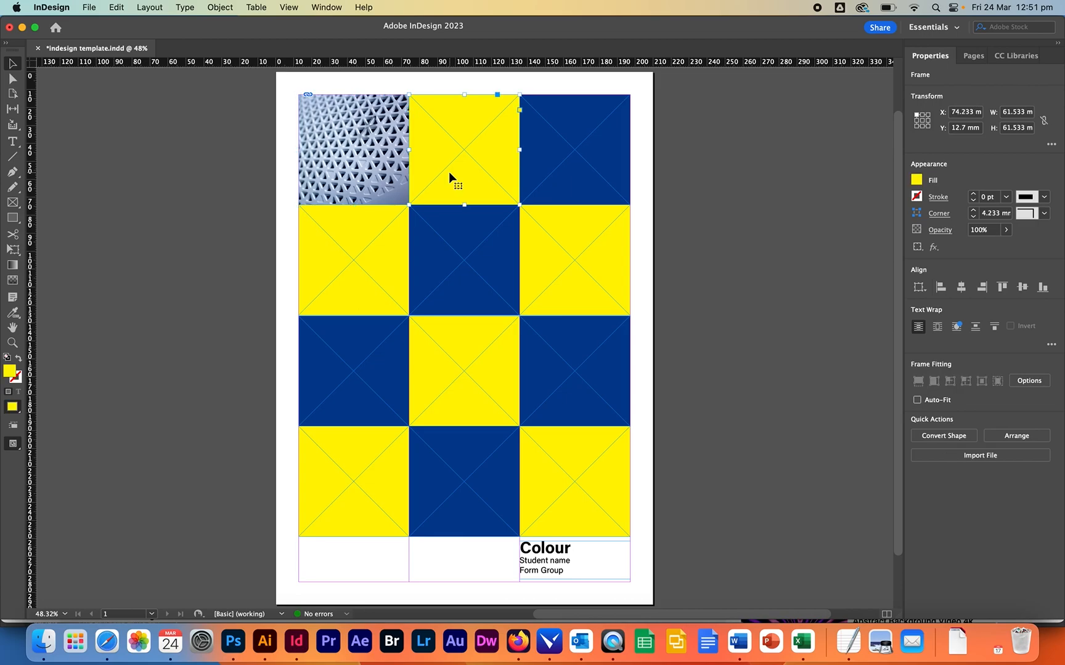
{"action": "mouse_move", "coordinate": [467, 155]}
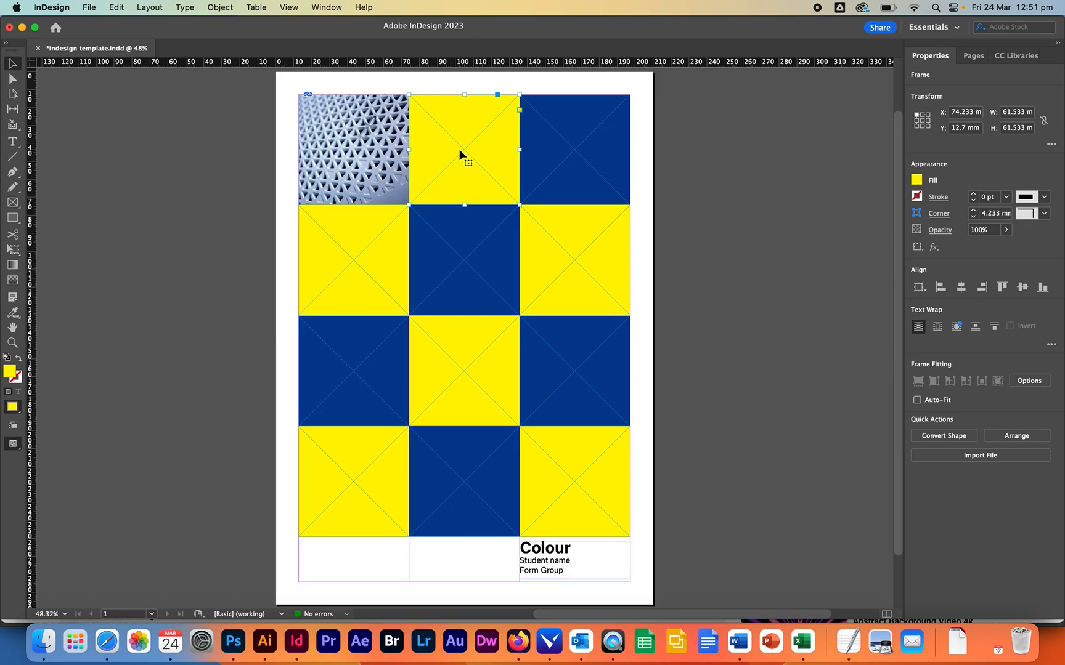
- Place IMG_6294.JPG from Files for tutorials into the yellow top-middle square
{"action": "left_click", "coordinate": [979, 455]}
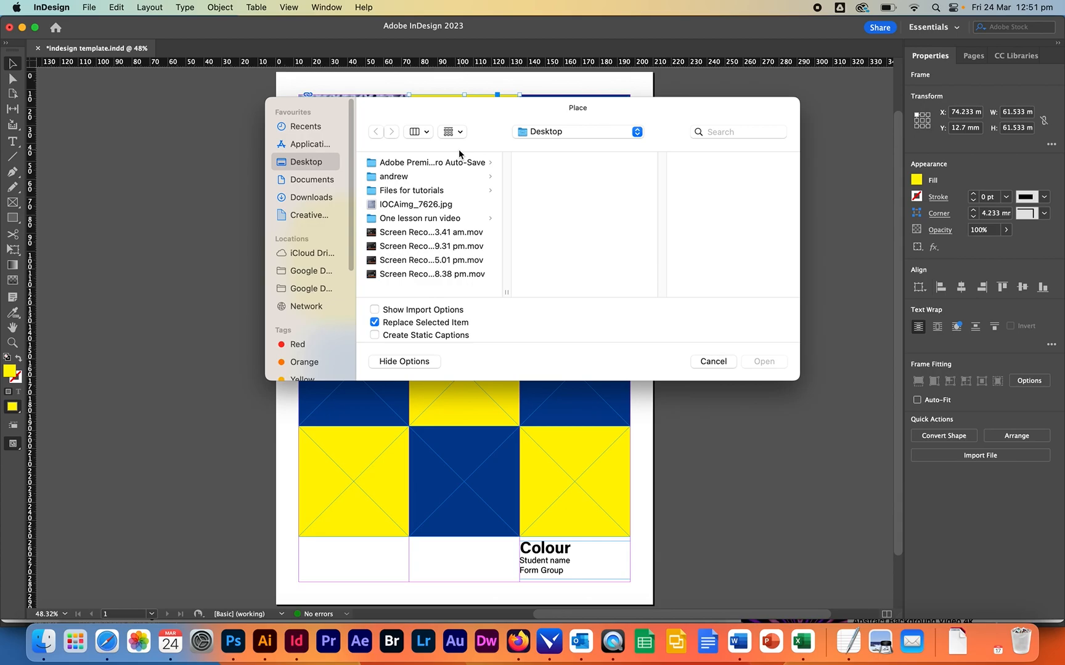
{"action": "left_click", "coordinate": [415, 205]}
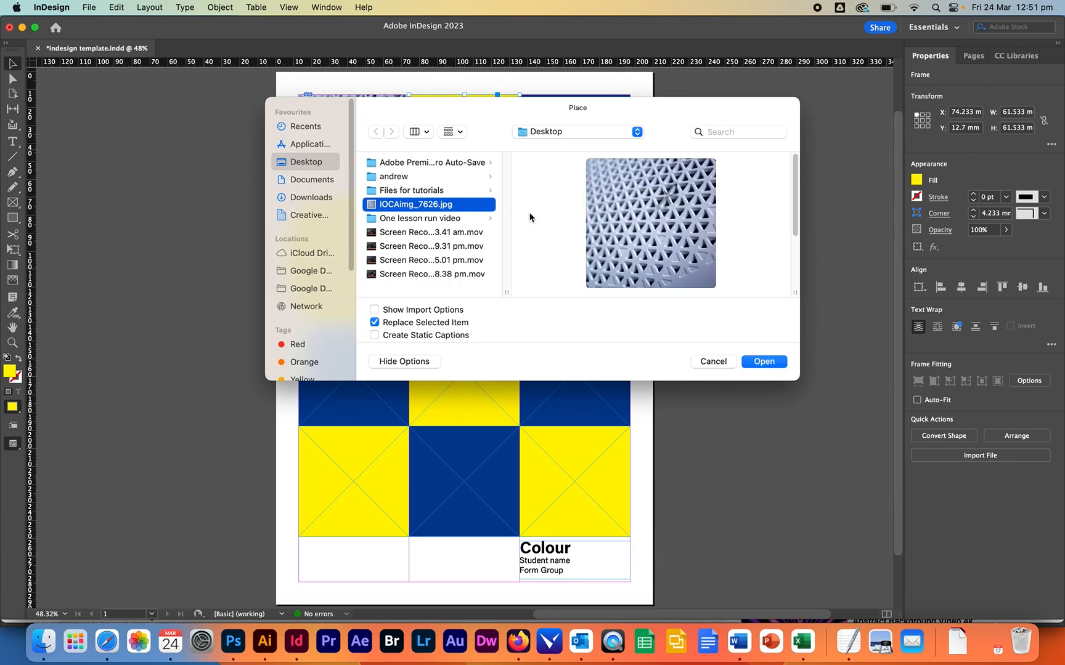
{"action": "left_click", "coordinate": [410, 190]}
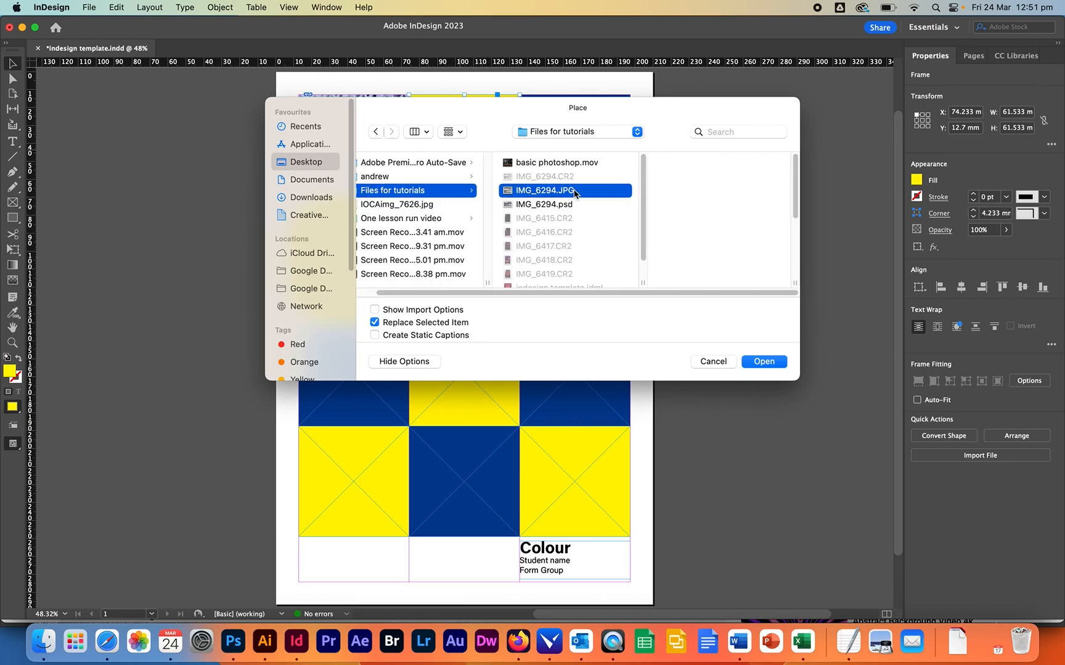
{"action": "left_click", "coordinate": [543, 190]}
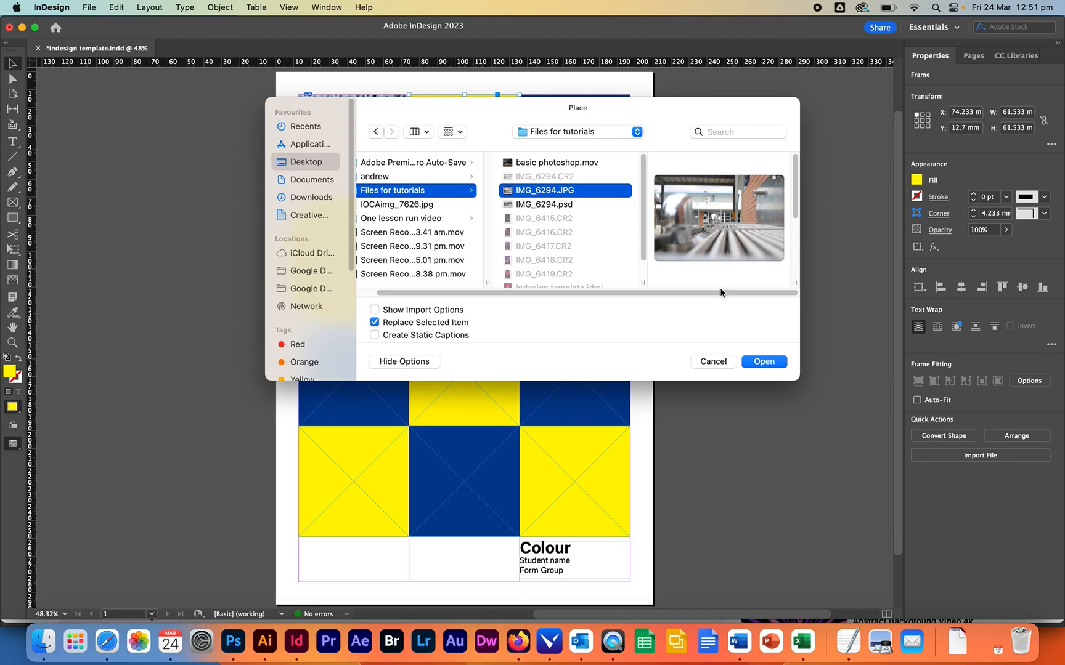
{"action": "left_click", "coordinate": [763, 361]}
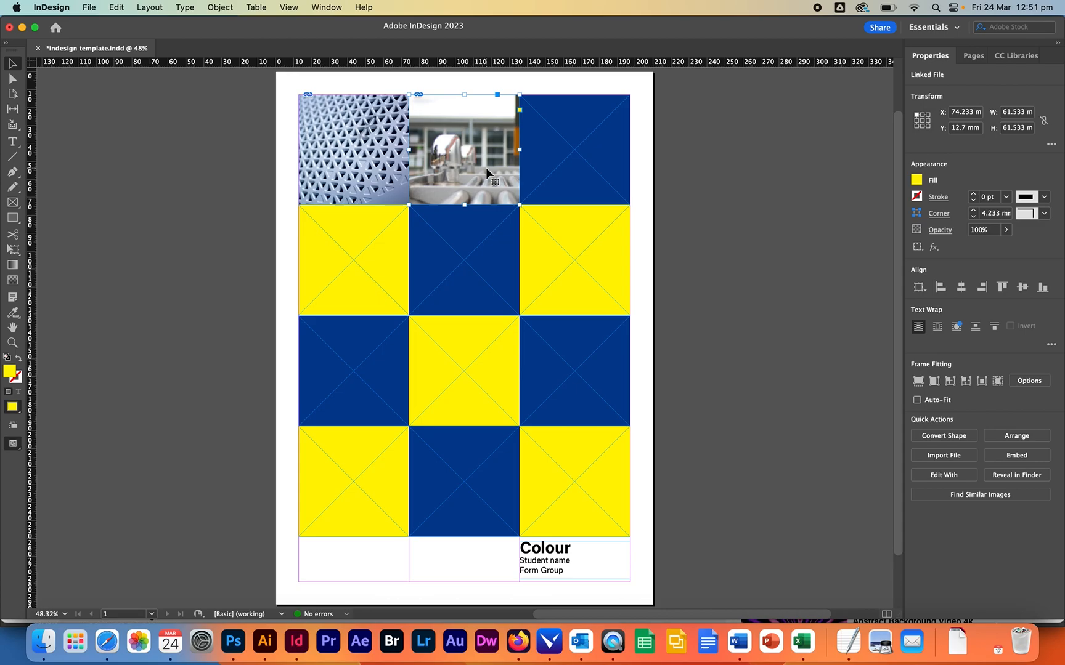
- Fill the square proportionally with the building photo, then enlarge and reposition it to recrop
{"action": "right_click", "coordinate": [487, 174]}
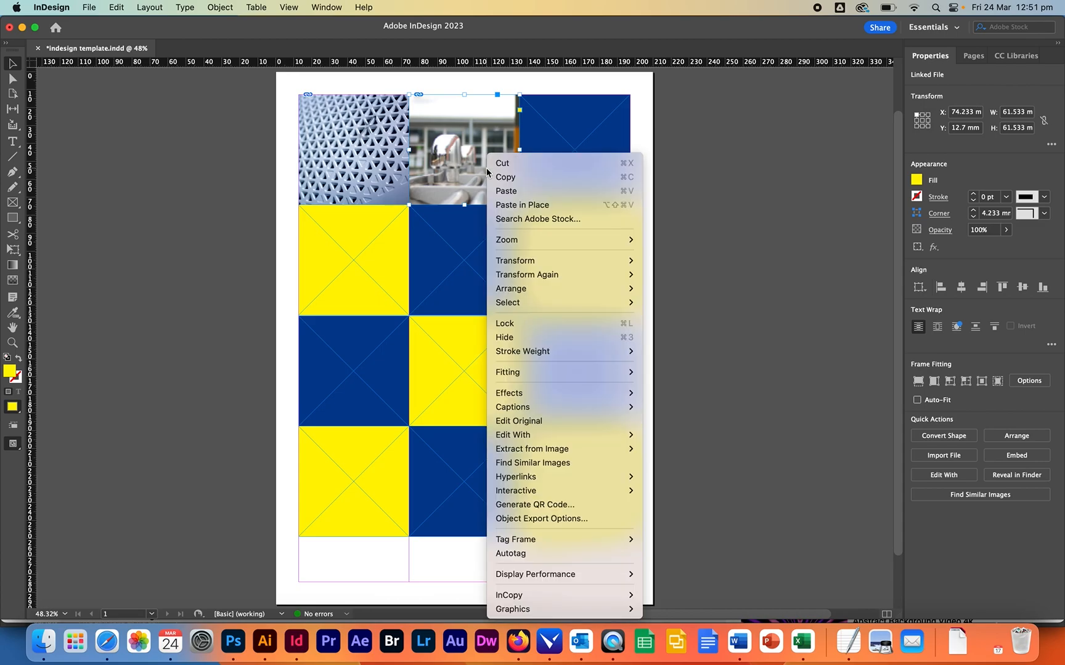
{"action": "mouse_move", "coordinate": [536, 372]}
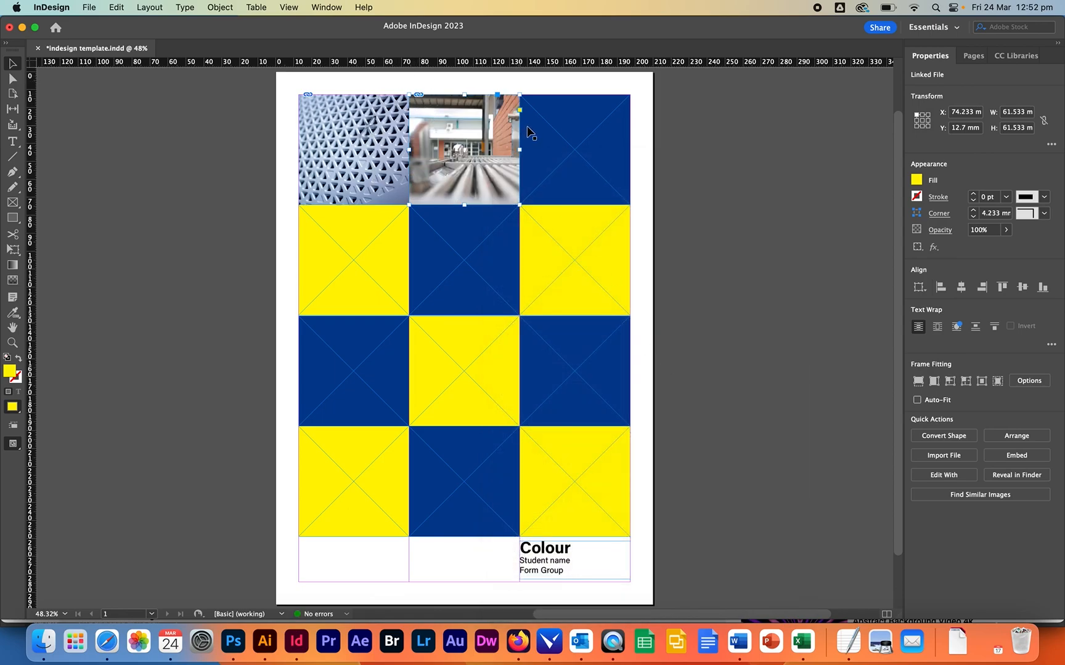
{"action": "mouse_move", "coordinate": [483, 184]}
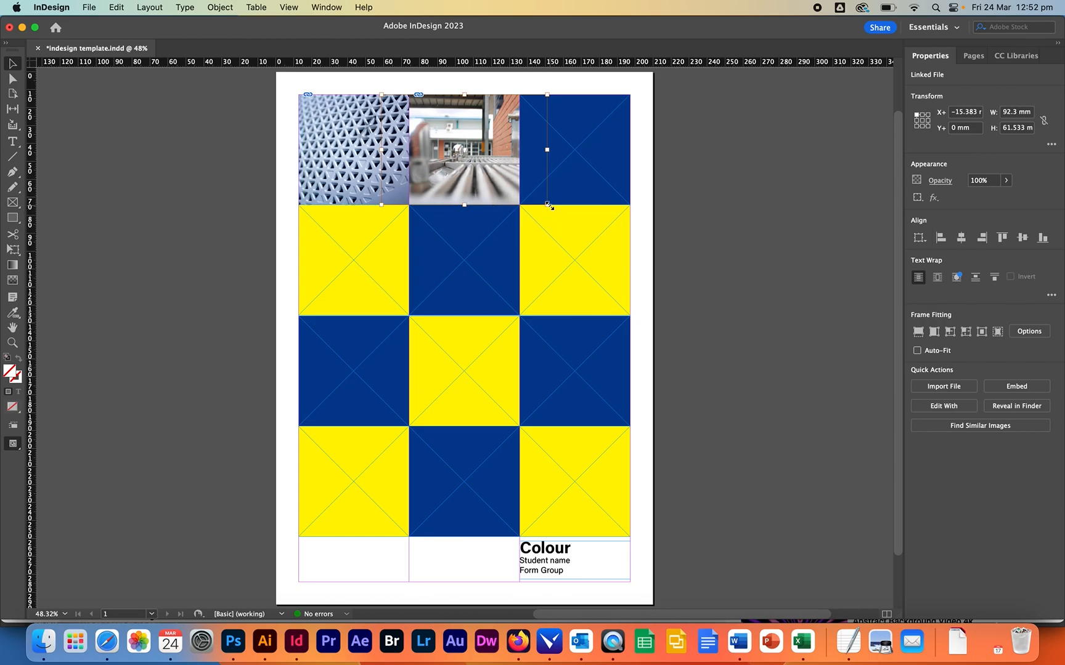
{"action": "left_click_drag", "start_coordinate": [549, 205], "coordinate": [582, 234]}
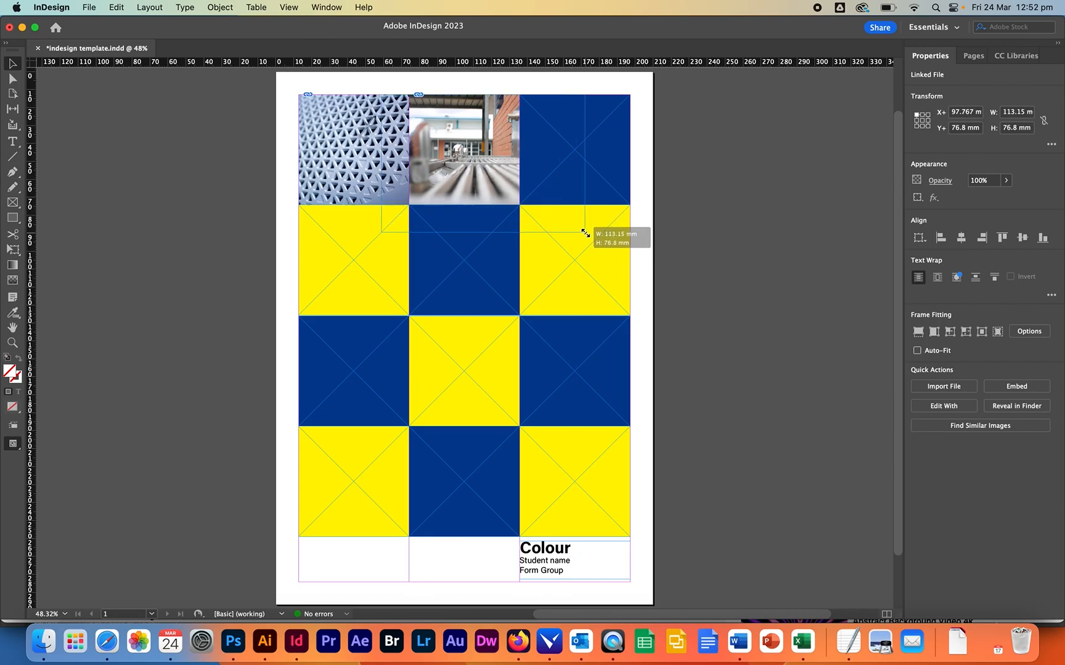
{"action": "left_click_drag", "start_coordinate": [583, 231], "coordinate": [615, 256]}
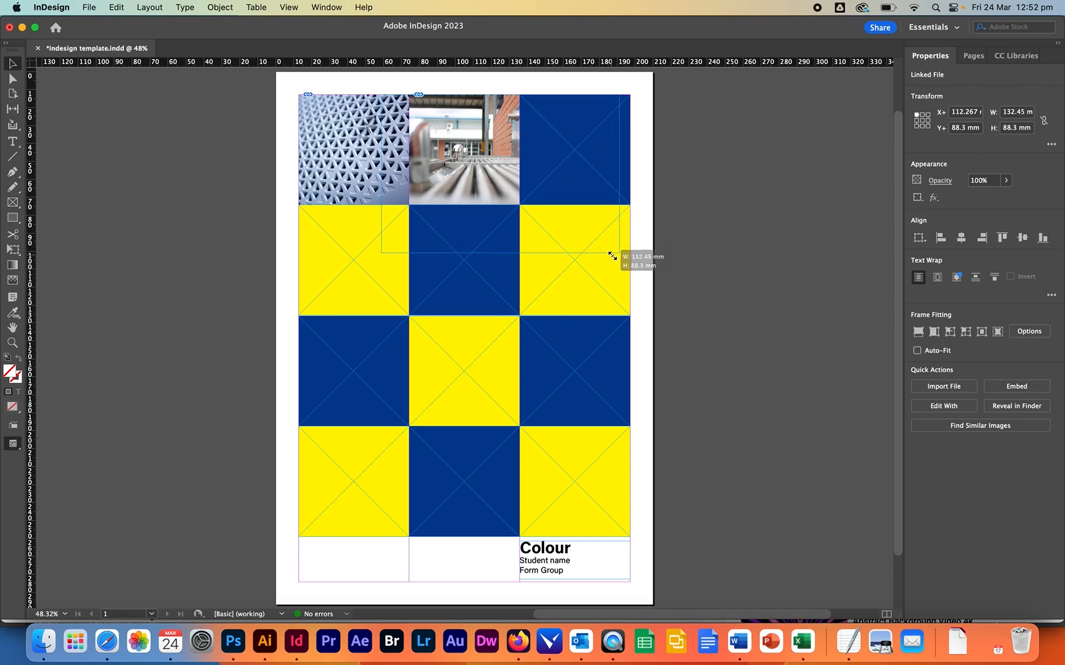
{"action": "left_click_drag", "start_coordinate": [629, 255], "coordinate": [609, 246]}
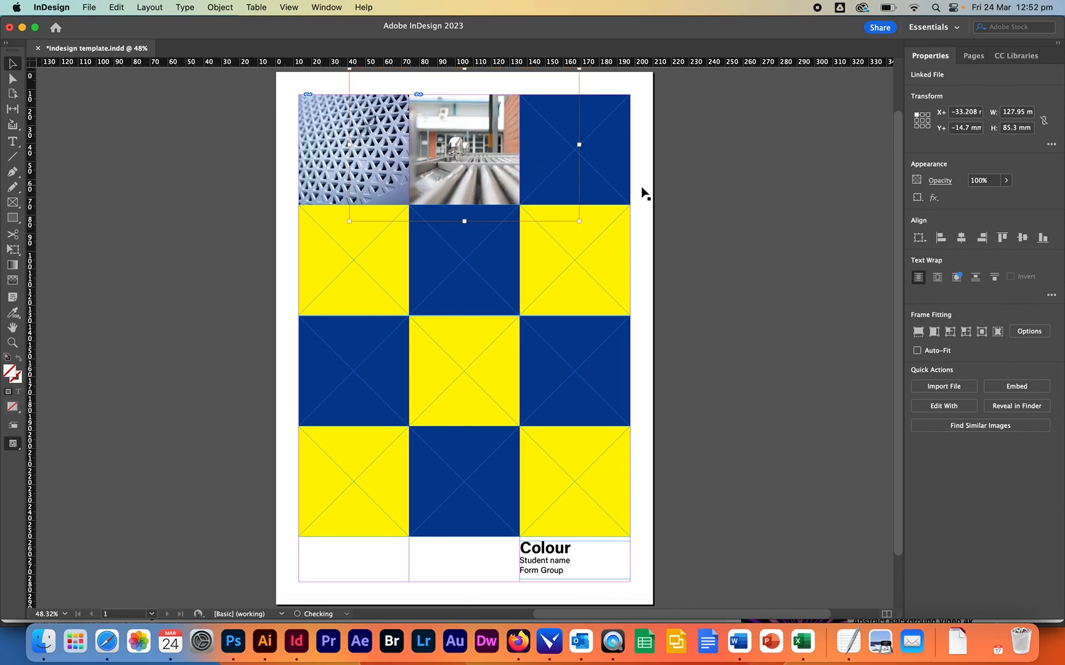
{"action": "left_click", "coordinate": [508, 166]}
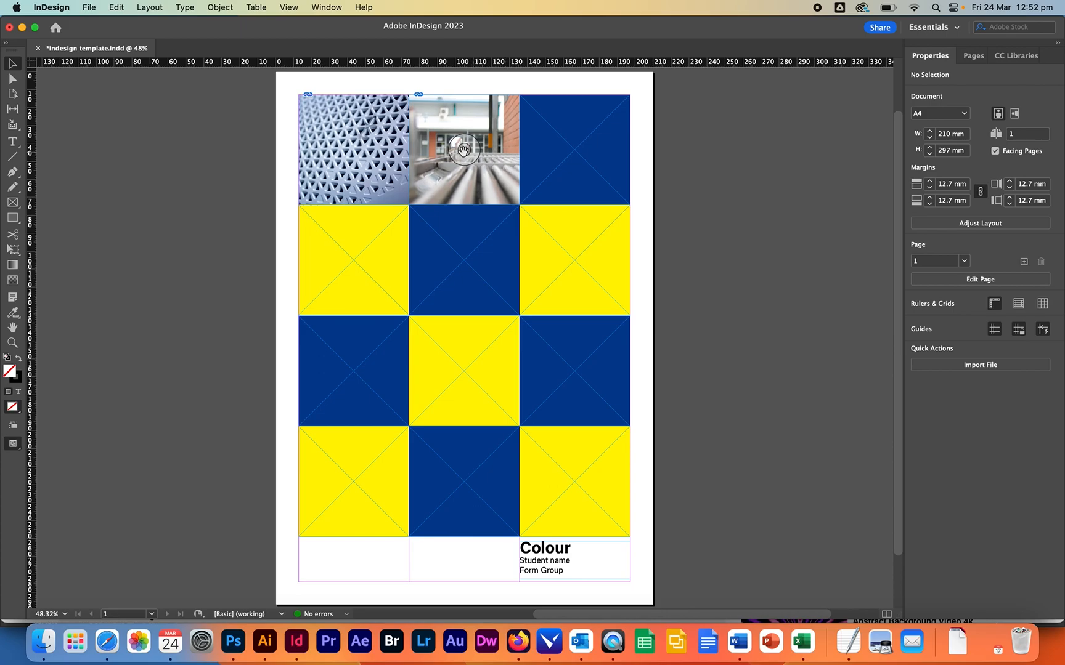
{"action": "mouse_move", "coordinate": [521, 475]}
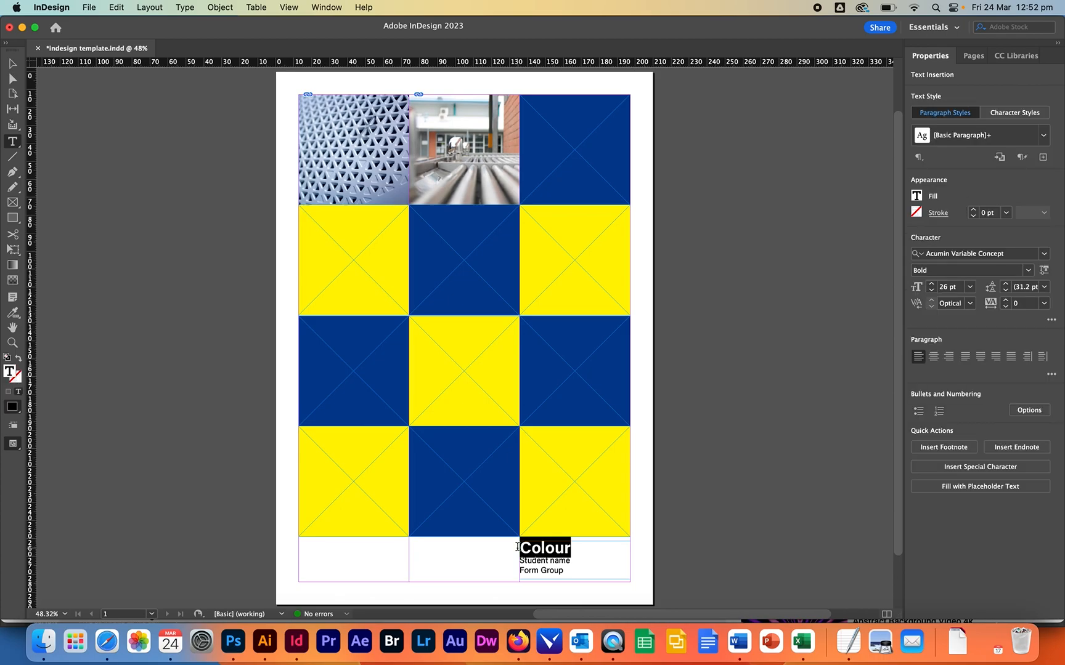
- Replace the title word 'Colour' with 'Blue'
{"action": "type", "text": "Blue"}
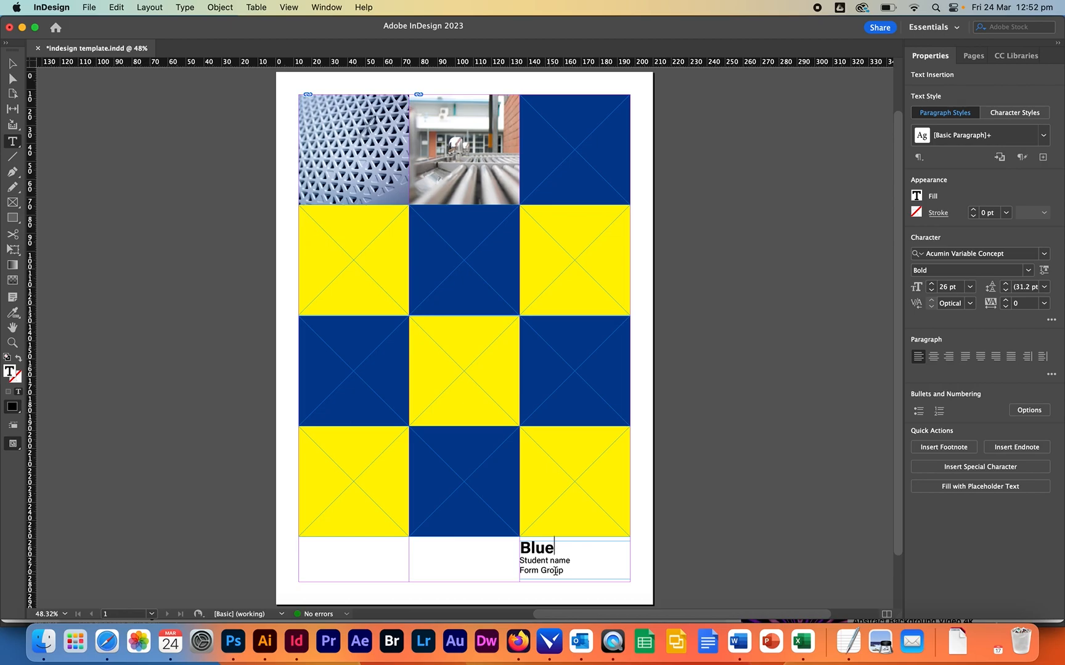
{"action": "mouse_move", "coordinate": [414, 235]}
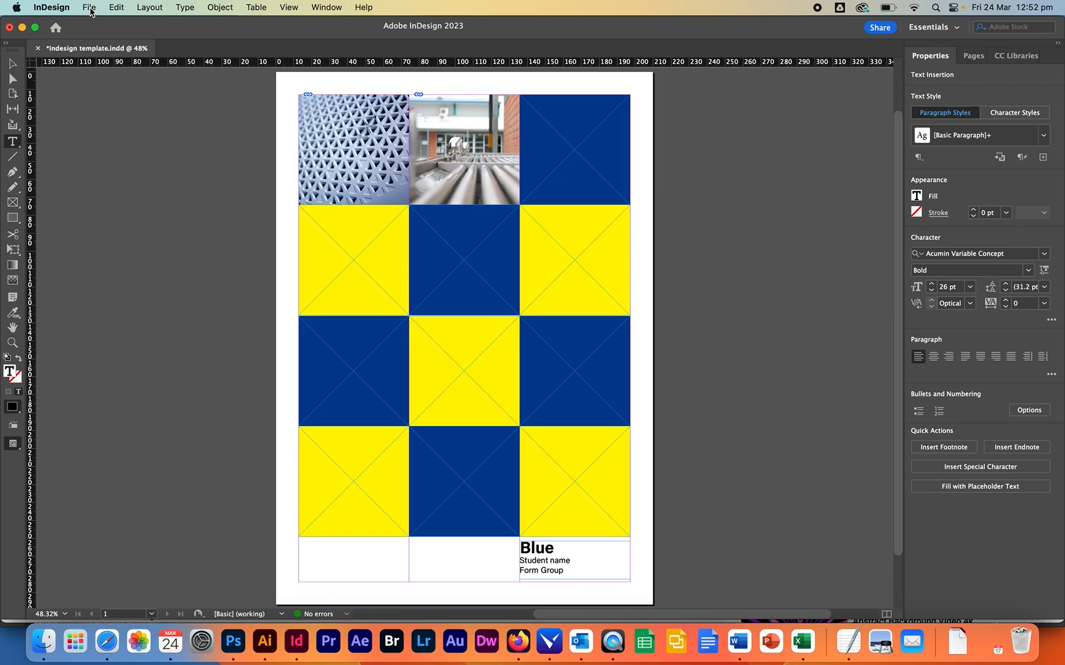
- Save the poster as 'indesign final.indd' in Desktop > Files for tutorials
{"action": "left_click", "coordinate": [88, 7]}
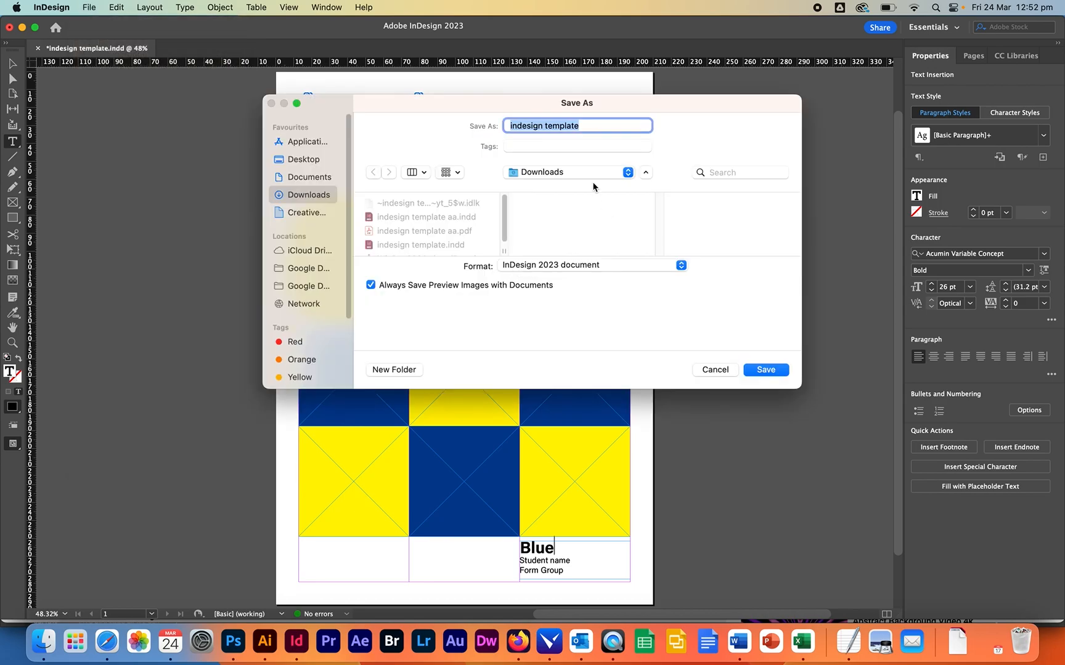
{"action": "left_click", "coordinate": [577, 125]}
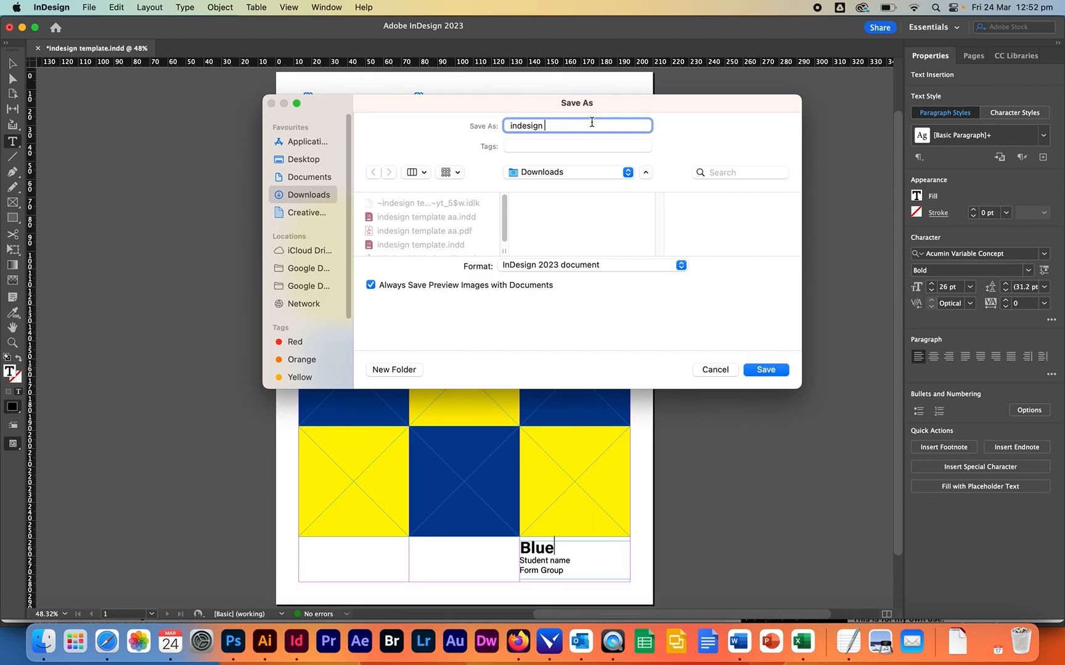
{"action": "type", "text": "finmal"}
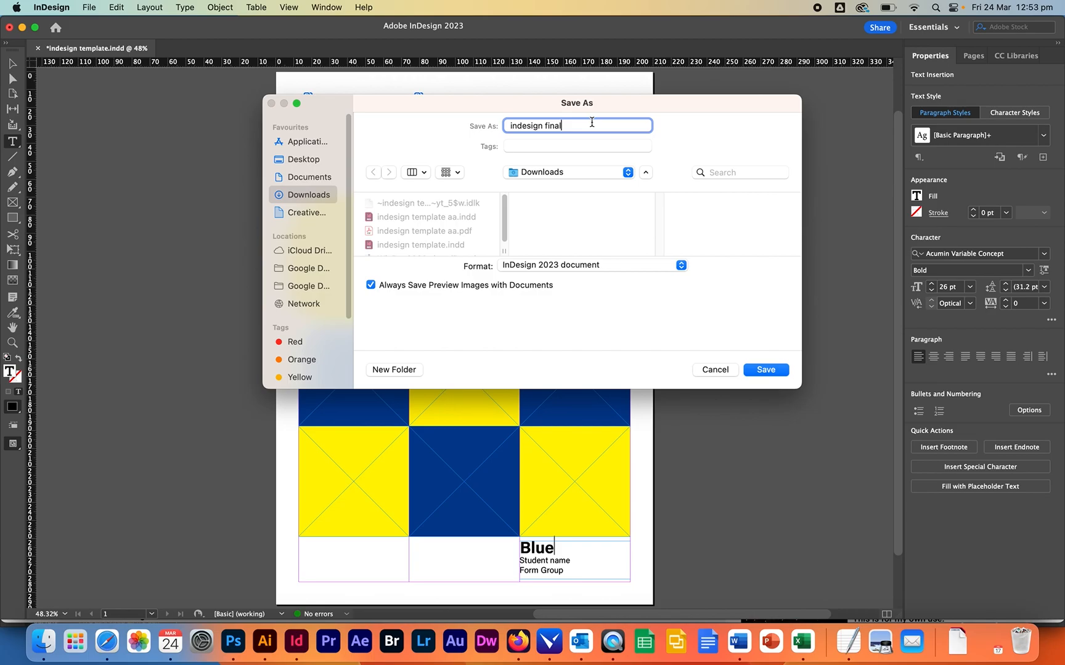
{"action": "mouse_move", "coordinate": [316, 169]}
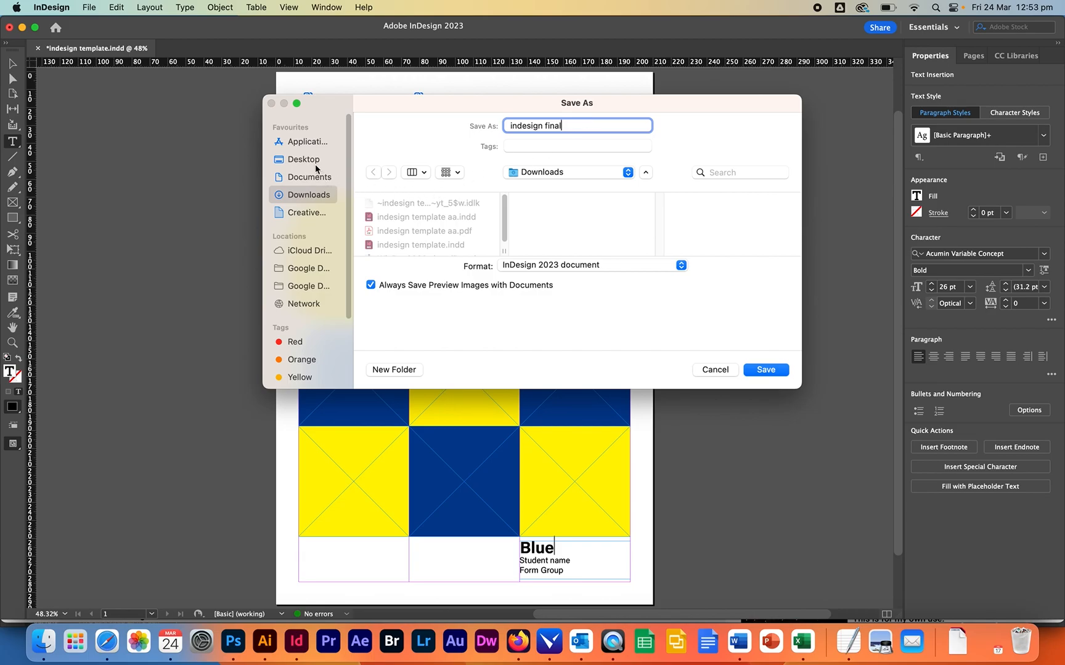
{"action": "left_click", "coordinate": [303, 159]}
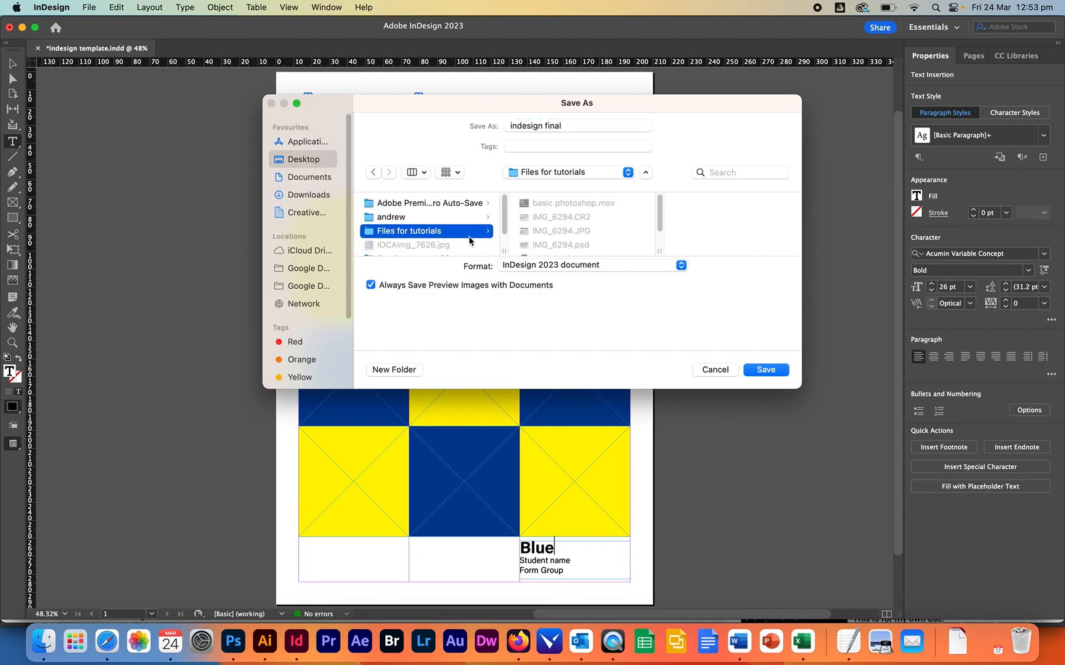
{"action": "mouse_move", "coordinate": [561, 137]}
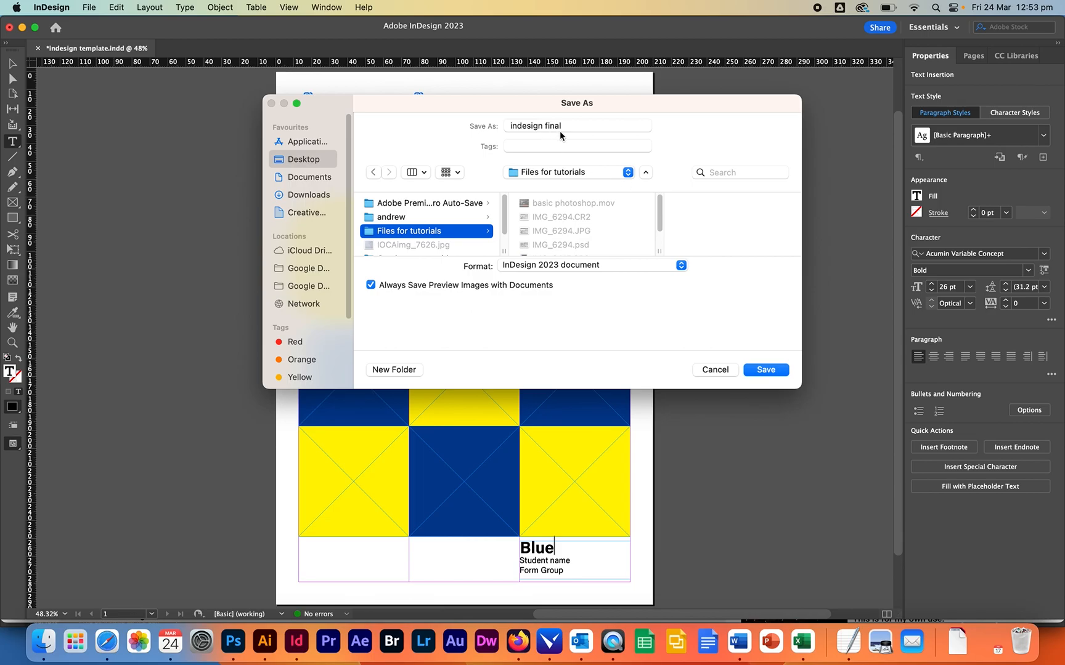
{"action": "mouse_move", "coordinate": [757, 322]}
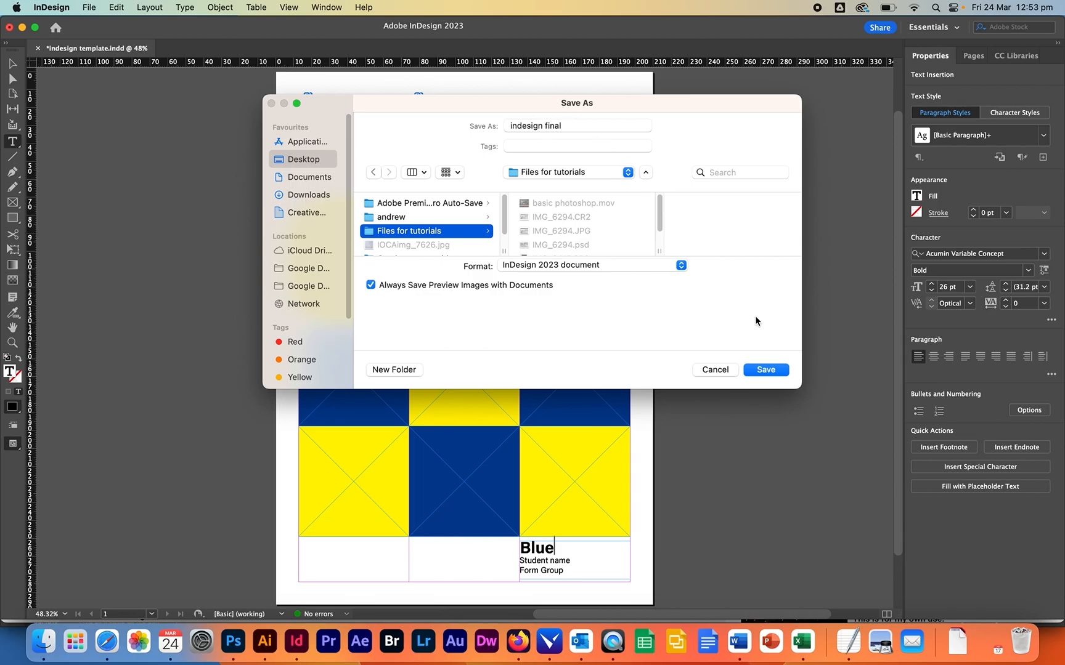
{"action": "left_click", "coordinate": [764, 369]}
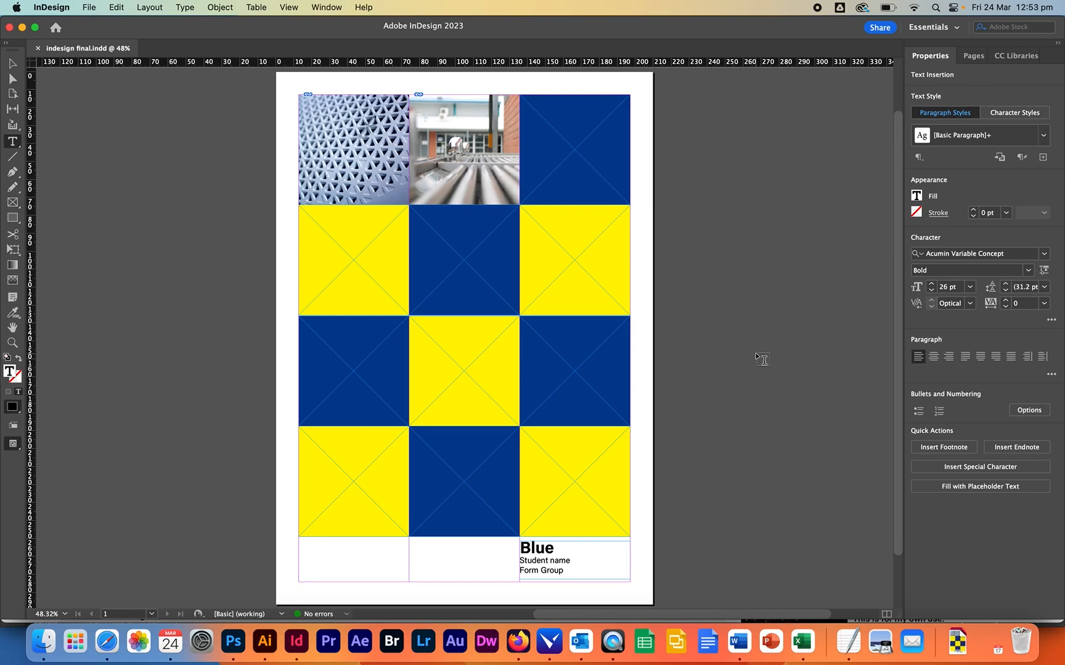
- Deselect on the page and start File > Export for the saved poster
{"action": "left_click", "coordinate": [554, 548]}
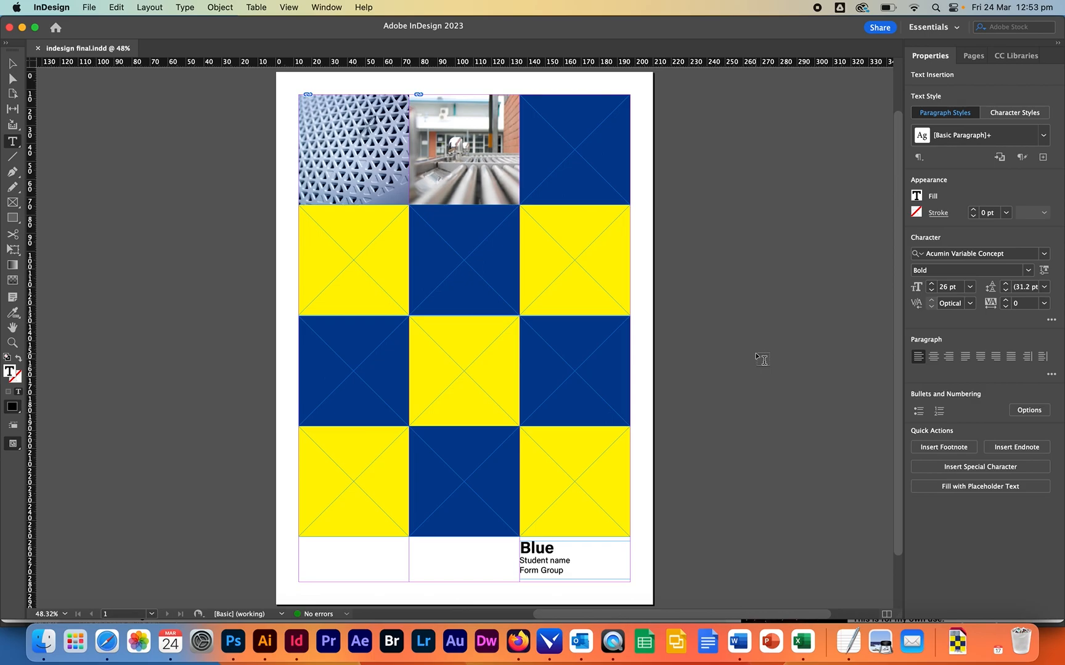
{"action": "left_click", "coordinate": [554, 548]}
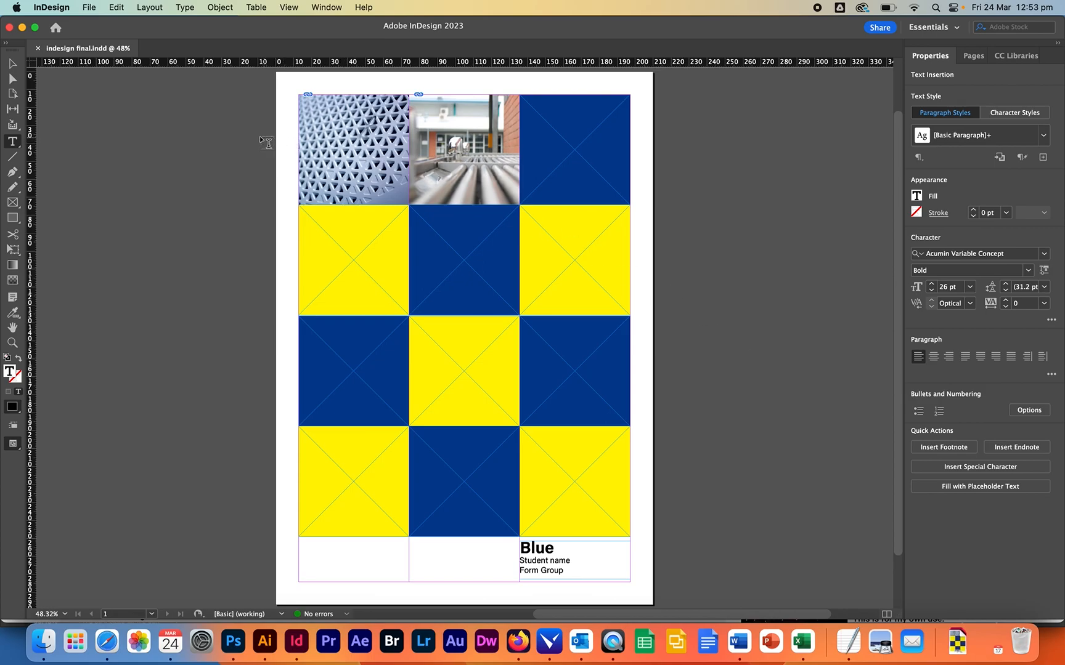
{"action": "left_click", "coordinate": [88, 7]}
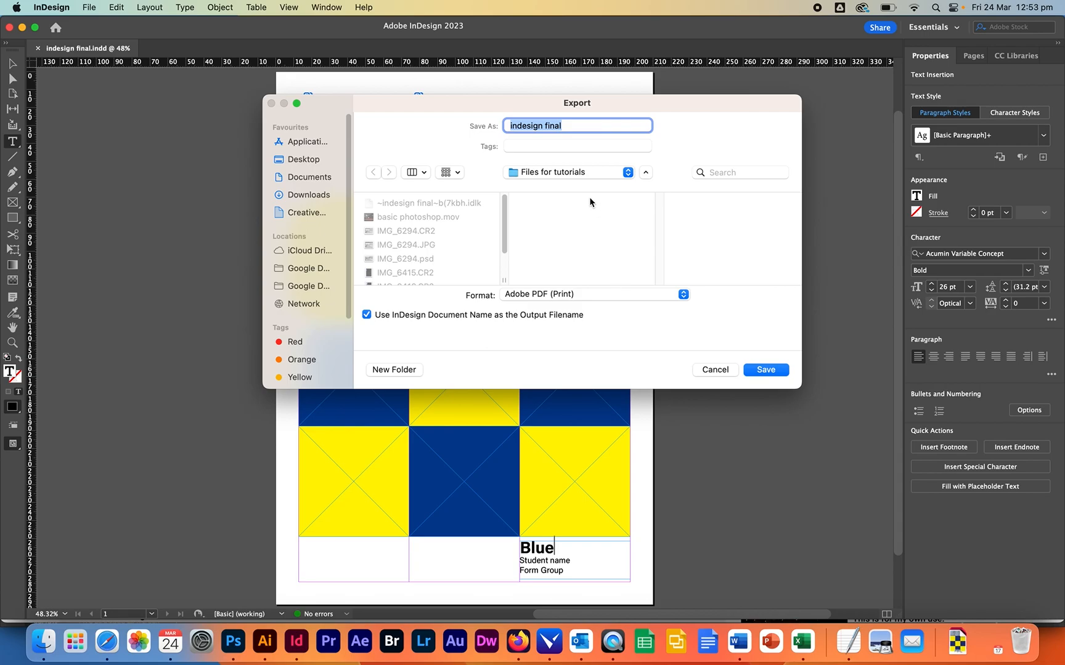
- Export as Adobe PDF (Print) into Files for tutorials, reaching the PDF settings window
{"action": "left_click", "coordinate": [594, 294]}
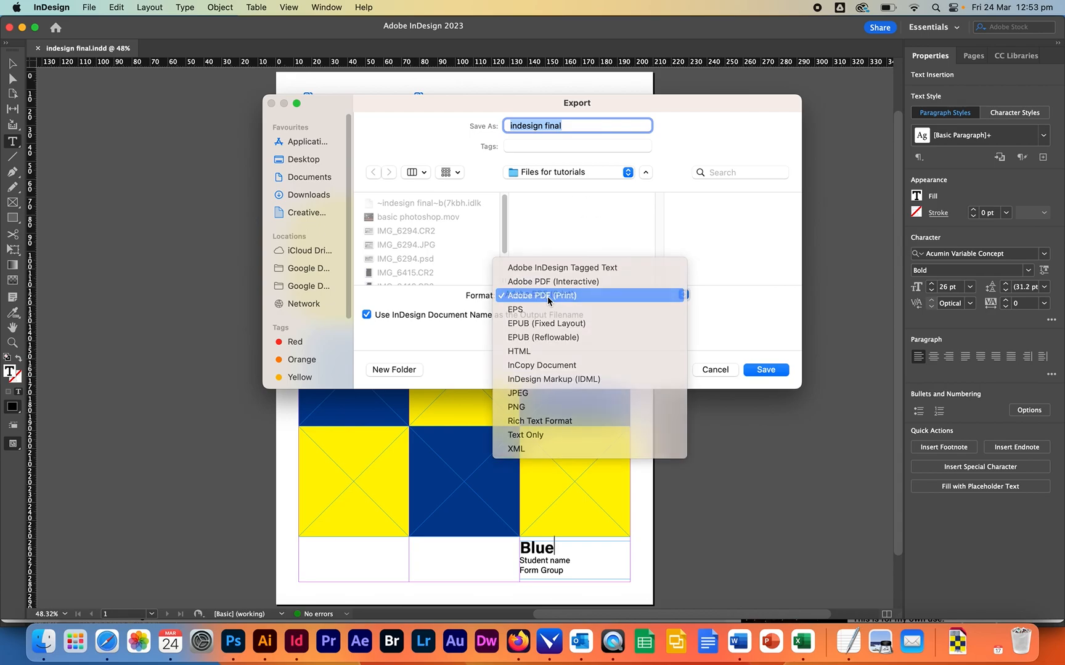
{"action": "left_click", "coordinate": [540, 295]}
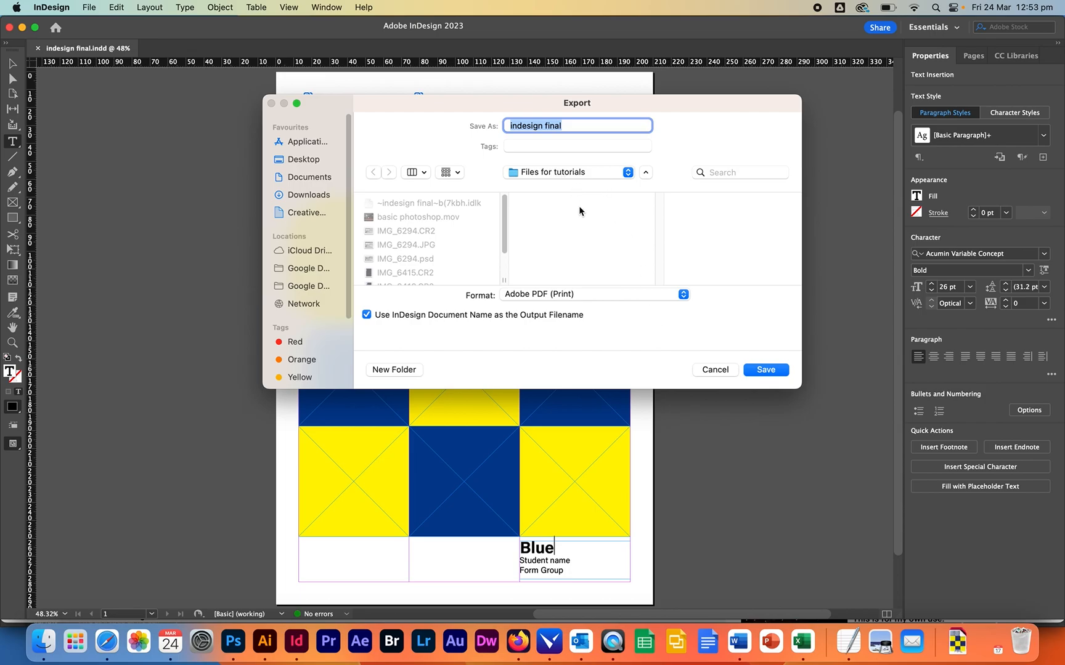
{"action": "left_click", "coordinate": [766, 370]}
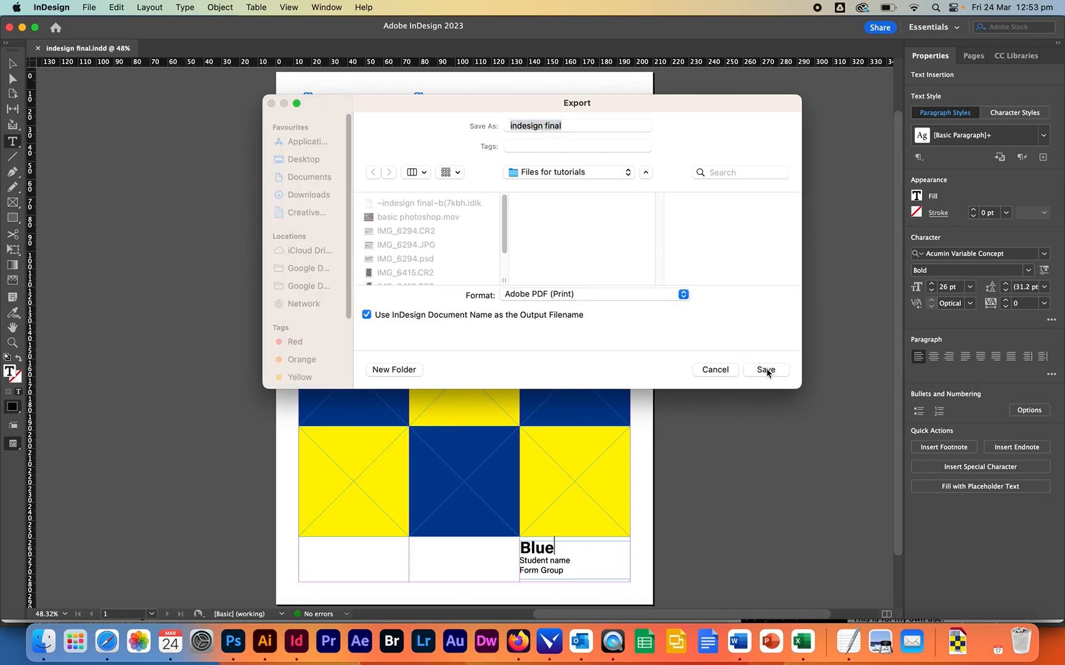
{"action": "left_click", "coordinate": [764, 370]}
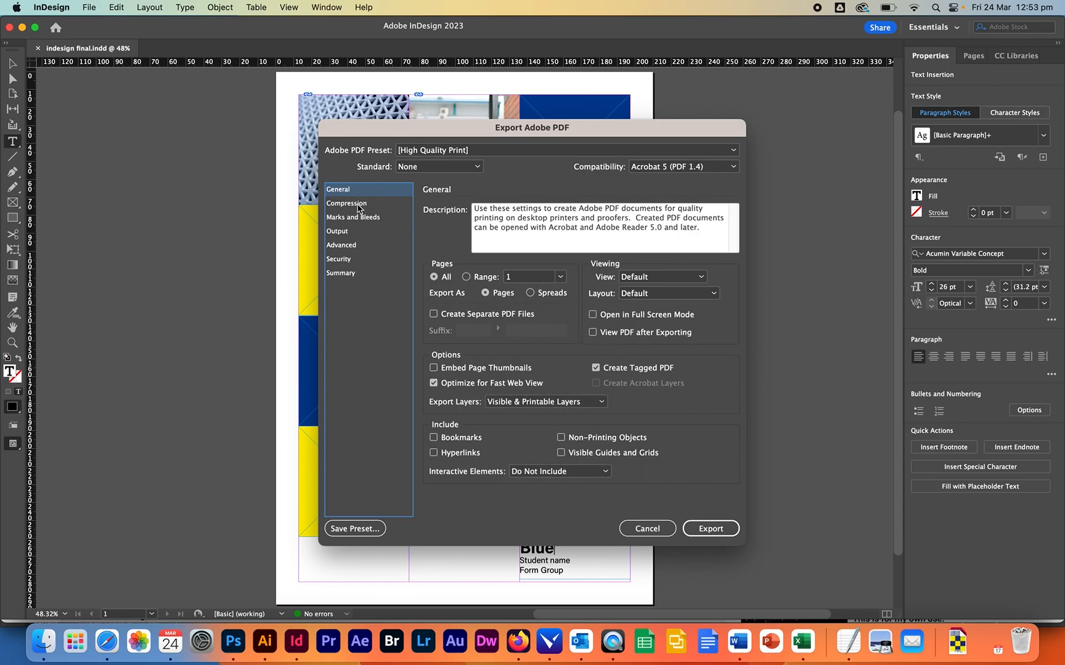
- Review Marks and Bleeds settings and export the poster PDF with the High Quality Print preset
{"action": "left_click", "coordinate": [354, 217]}
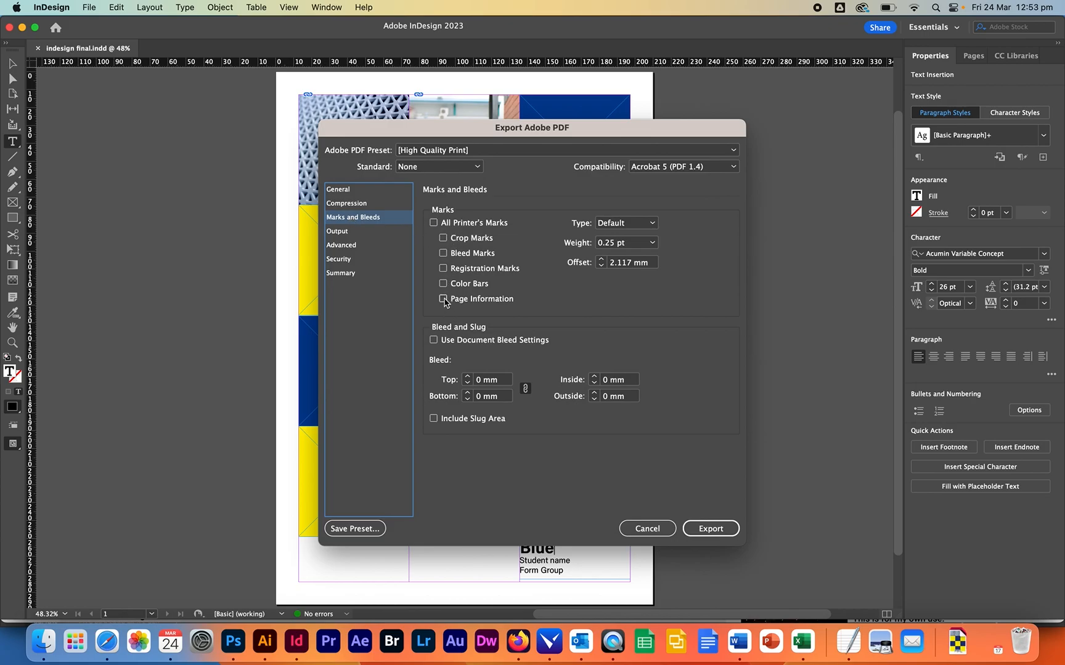
{"action": "left_click", "coordinate": [443, 298]}
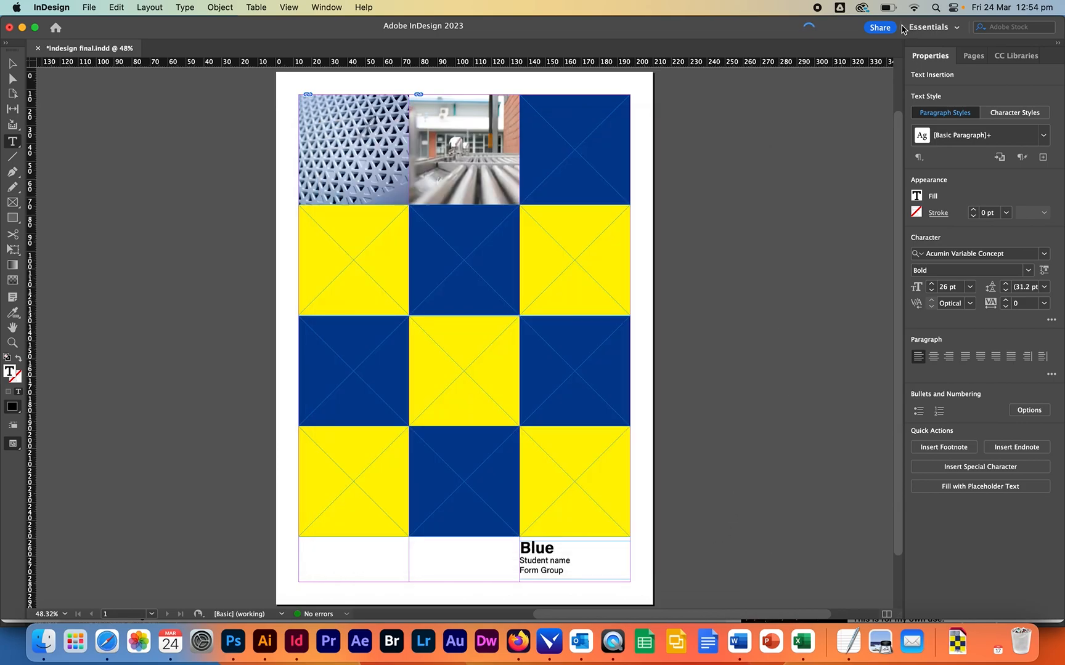
{"action": "left_click", "coordinate": [554, 549]}
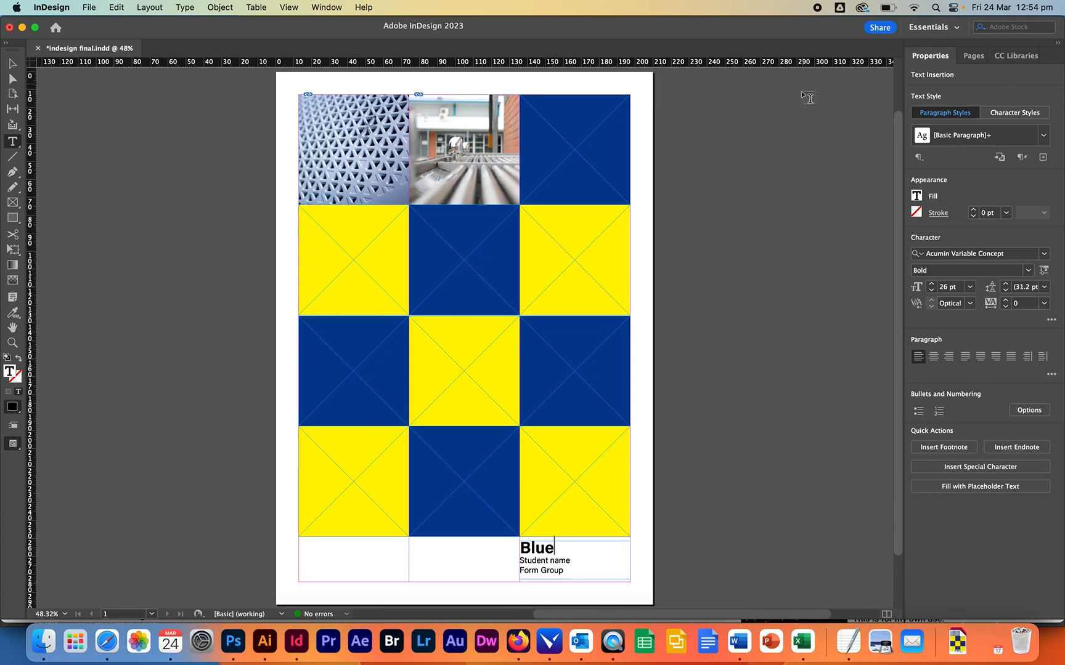
{"action": "mouse_move", "coordinate": [101, 588]}
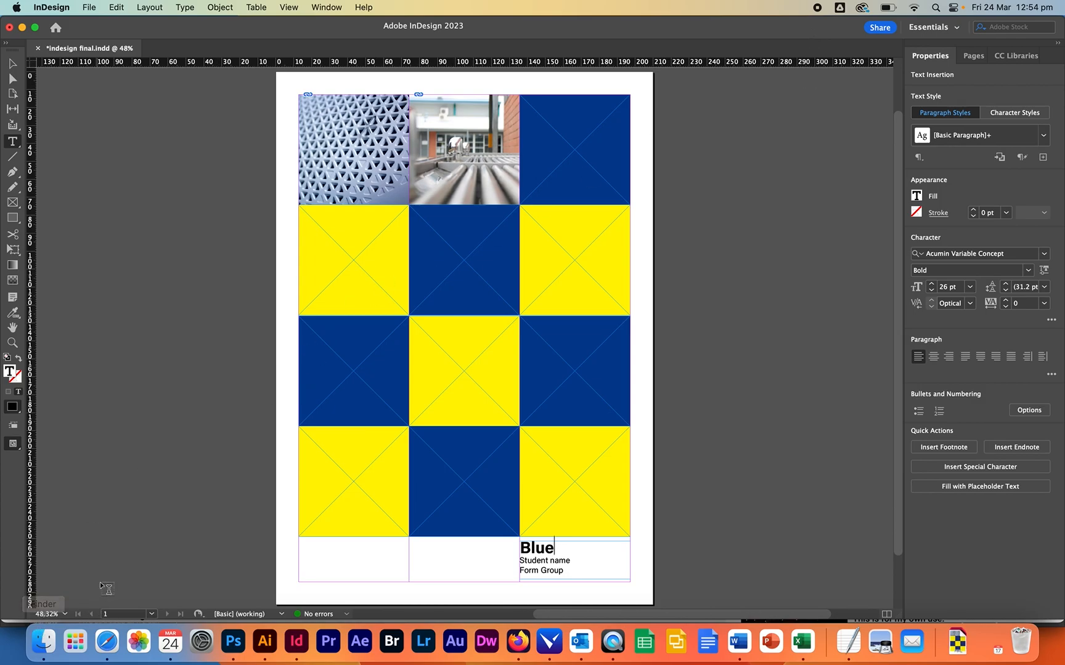
{"action": "mouse_move", "coordinate": [724, 175]}
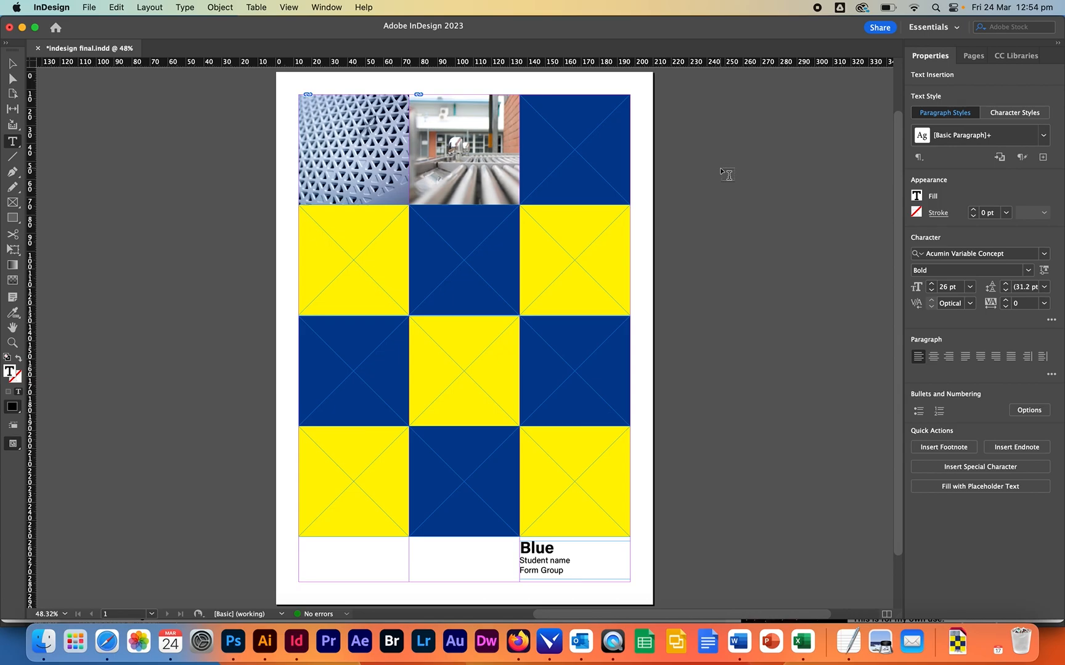
{"action": "left_click", "coordinate": [555, 549]}
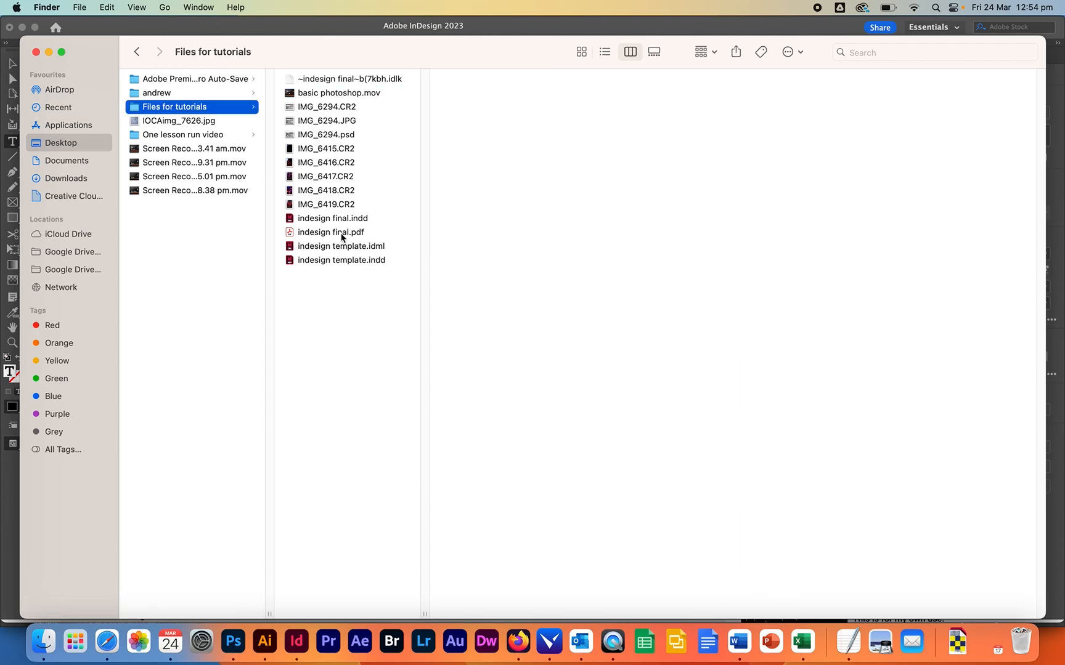
- Preview indesign final.pdf in Files for tutorials and open it in Acrobat
{"action": "left_click", "coordinate": [332, 232]}
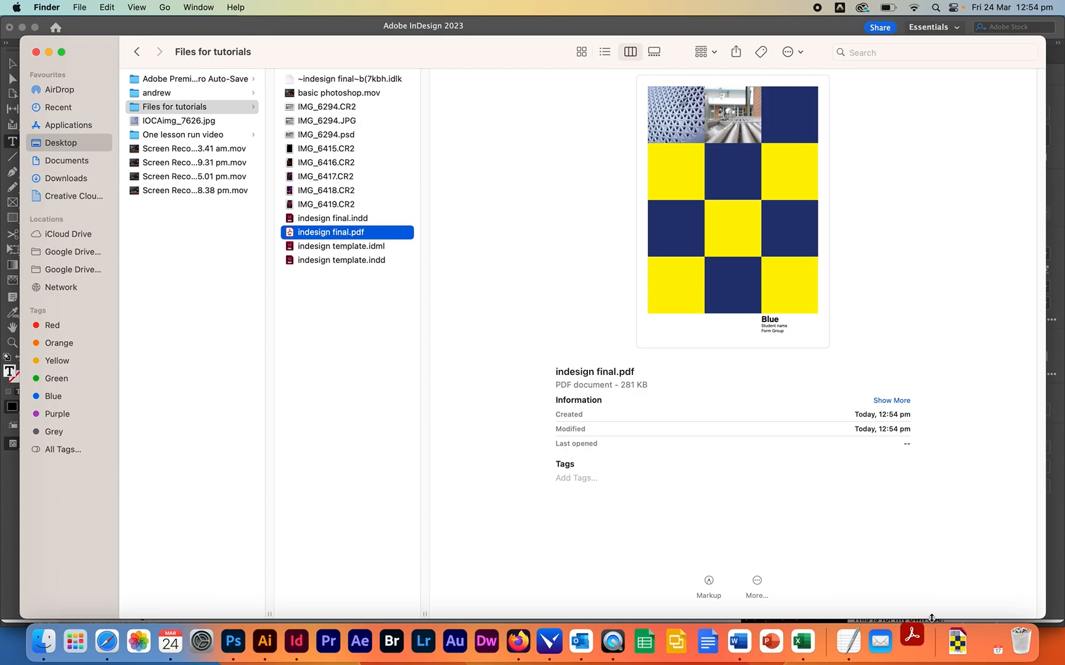
{"action": "mouse_move", "coordinate": [911, 641]}
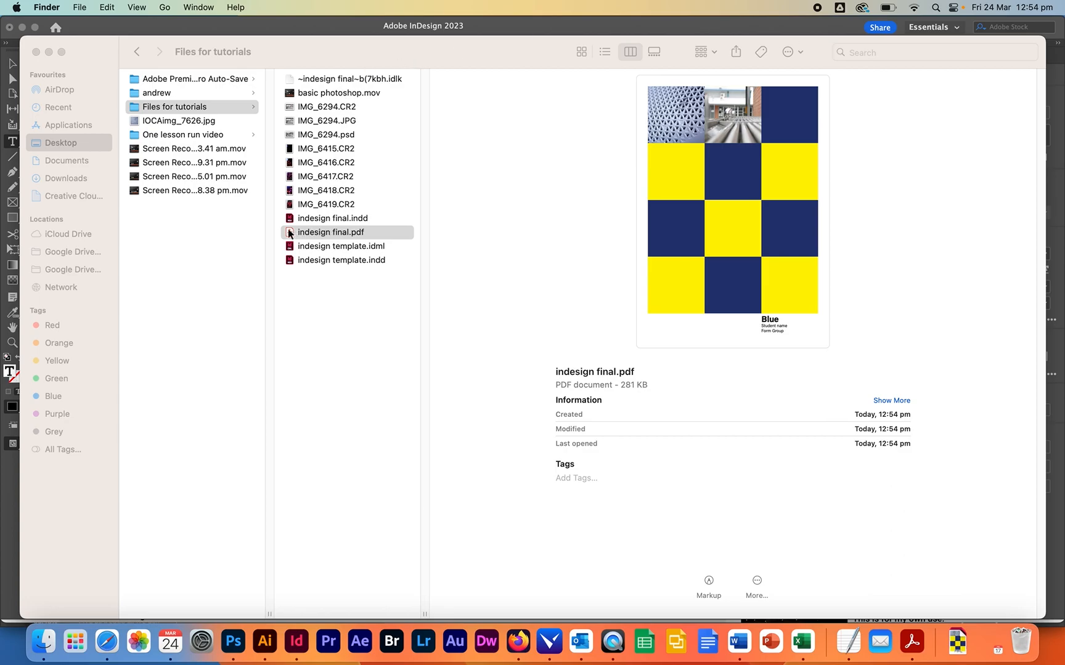
{"action": "left_click", "coordinate": [331, 232]}
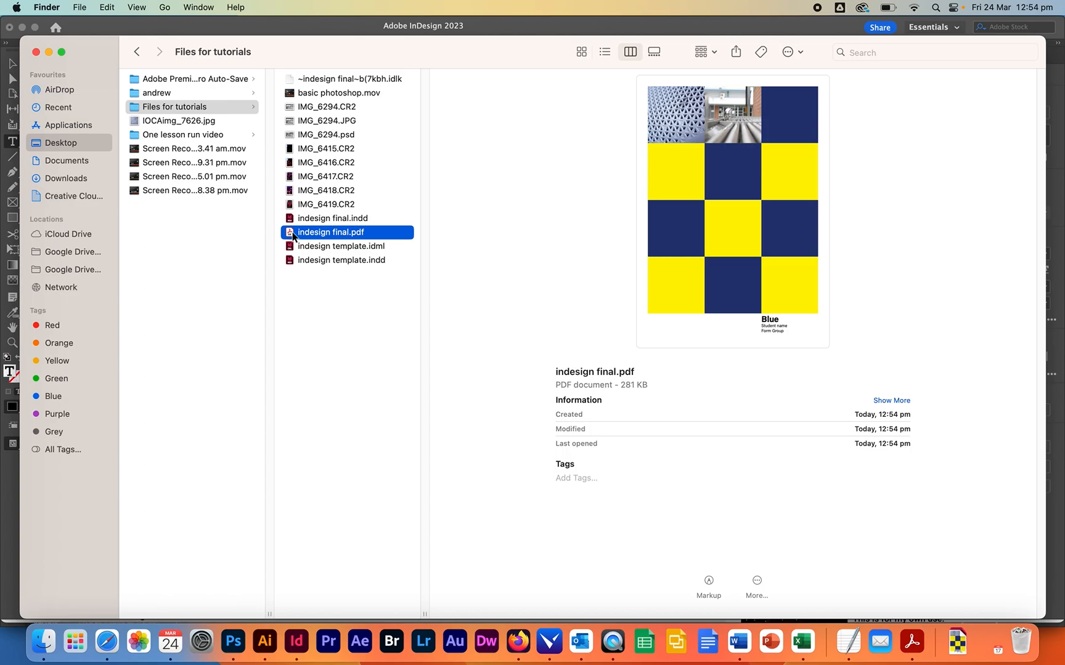
{"action": "double_click", "coordinate": [332, 231]}
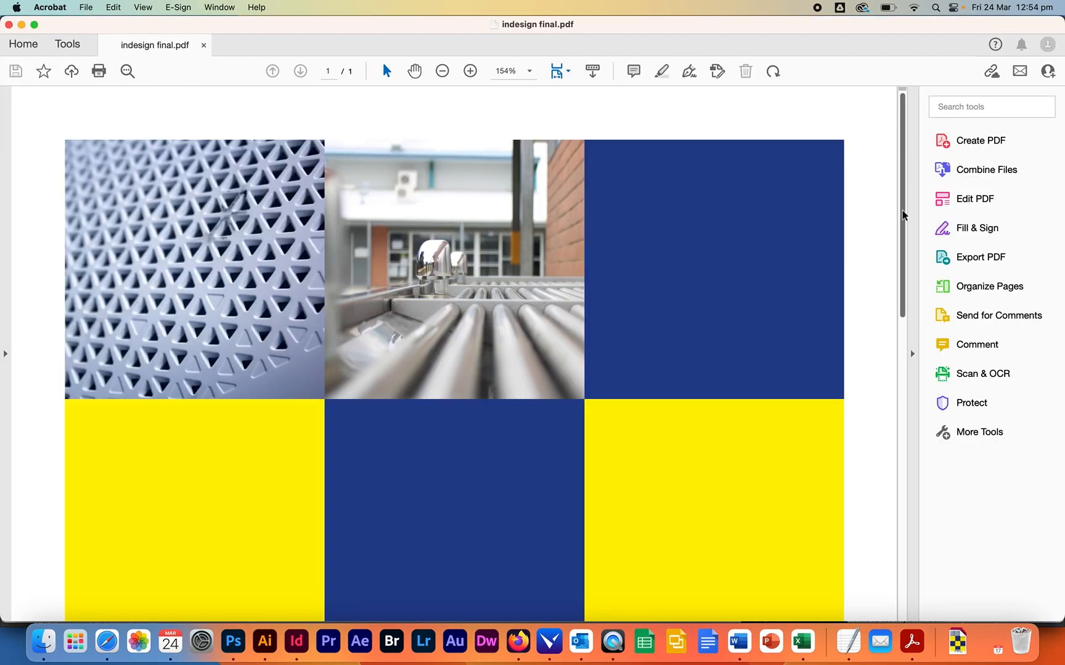